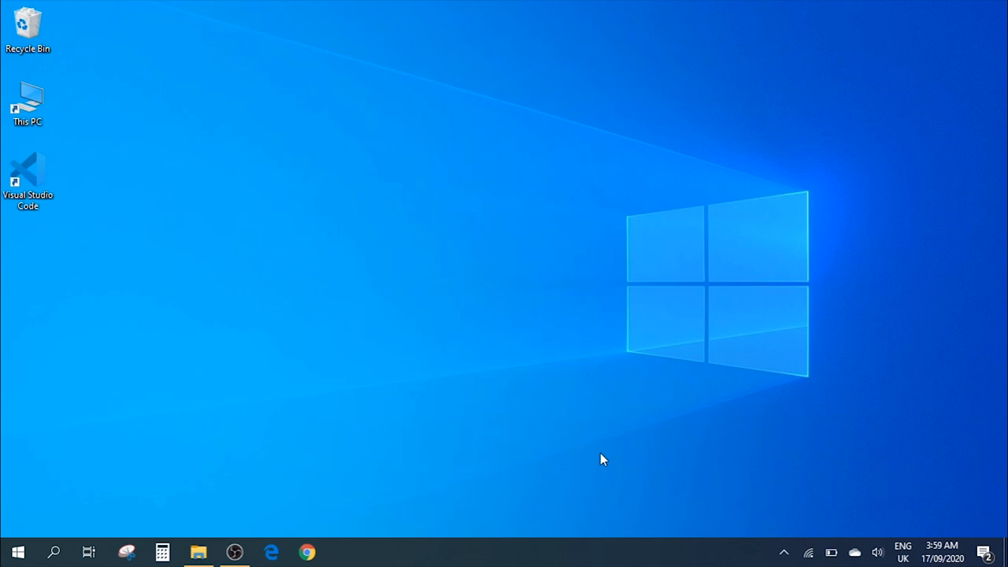
mouse_move(569, 307)
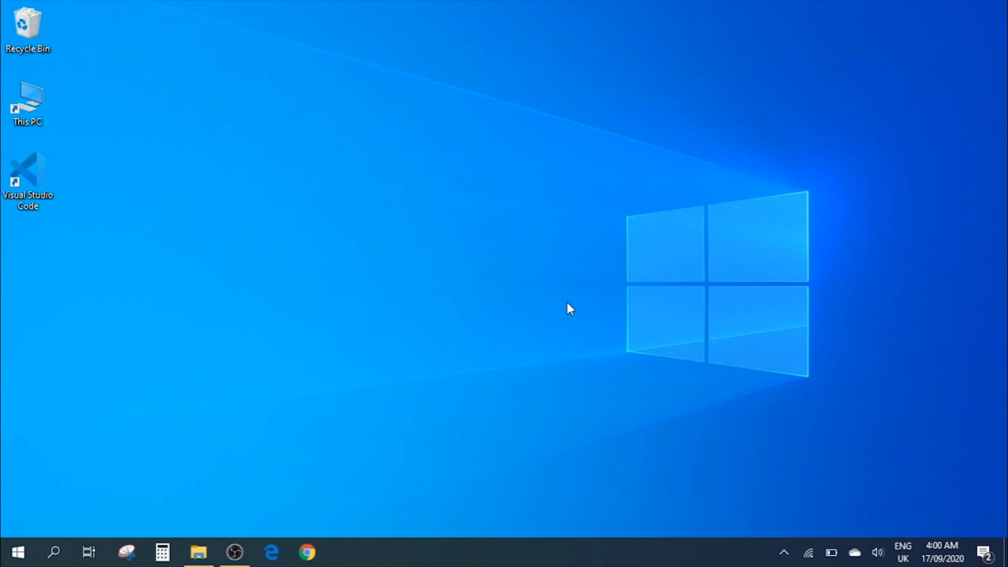
mouse_move(359, 211)
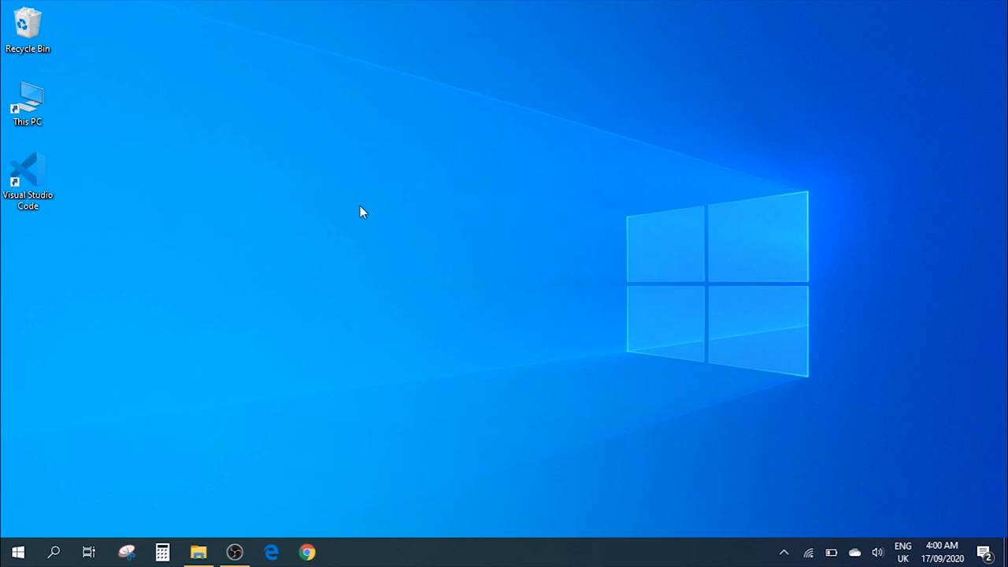
mouse_move(303, 249)
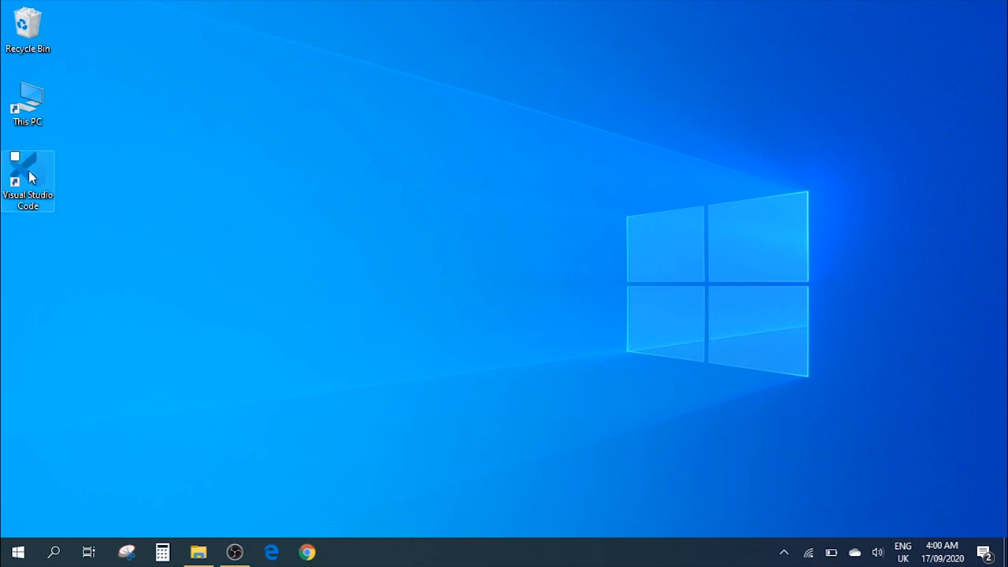
Briefly view This PC's folders and drives in File Explorer, then close it.
click(12, 157)
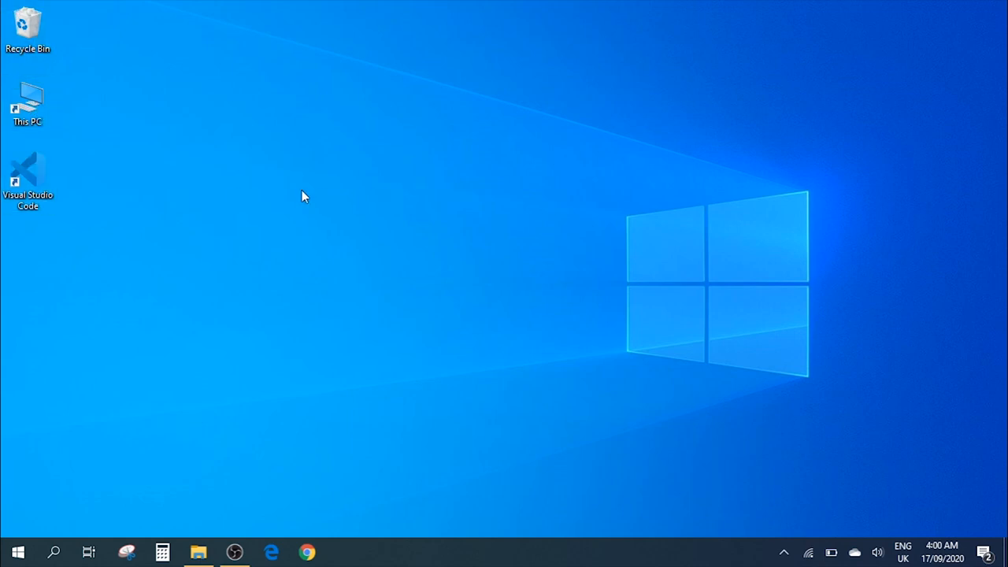
click(198, 549)
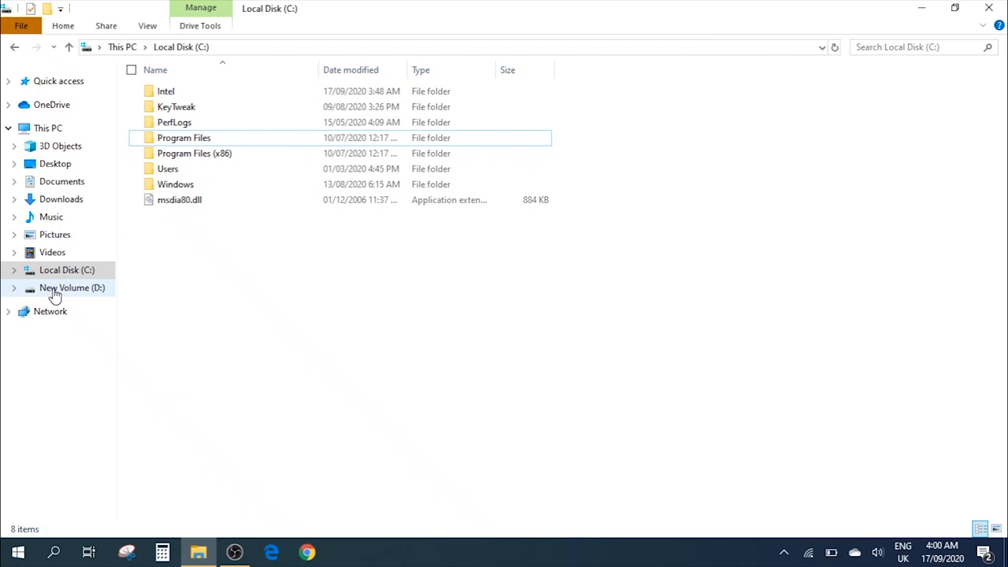
click(47, 127)
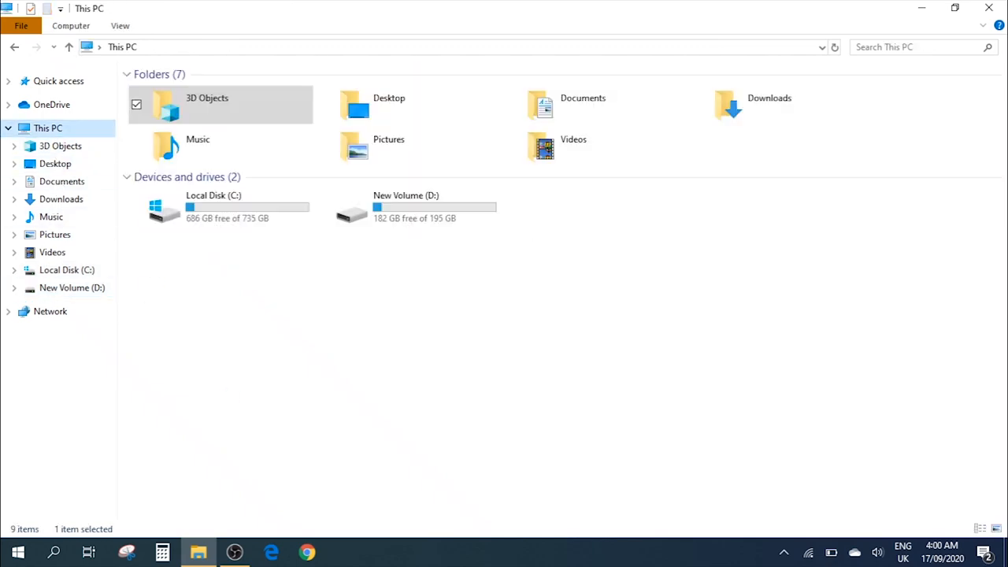
click(986, 6)
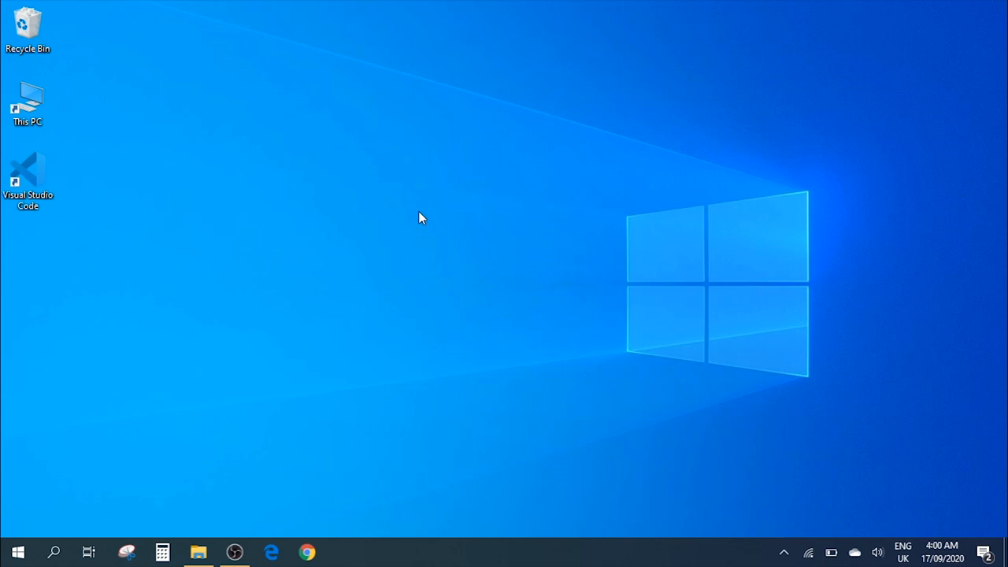
mouse_move(239, 266)
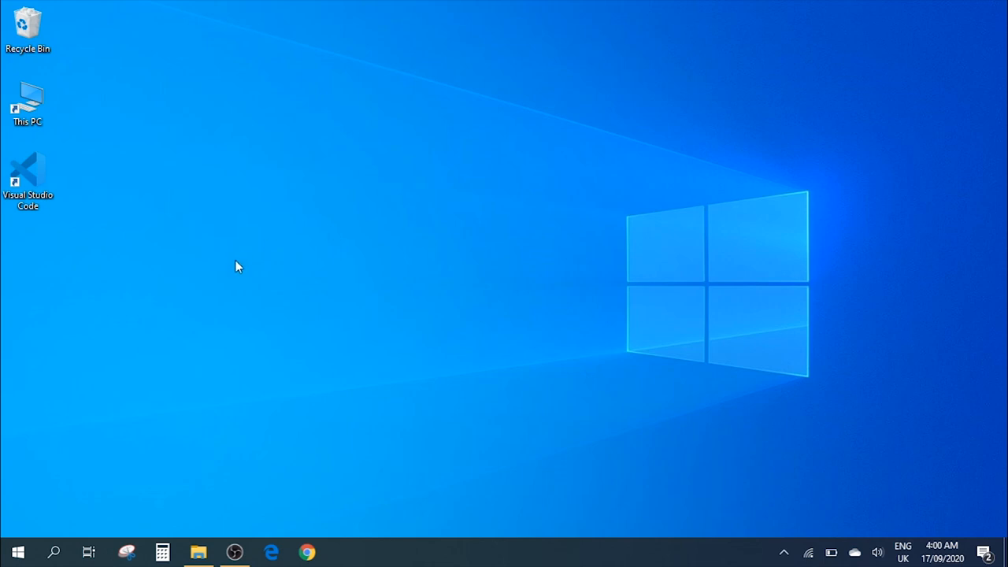
mouse_move(189, 398)
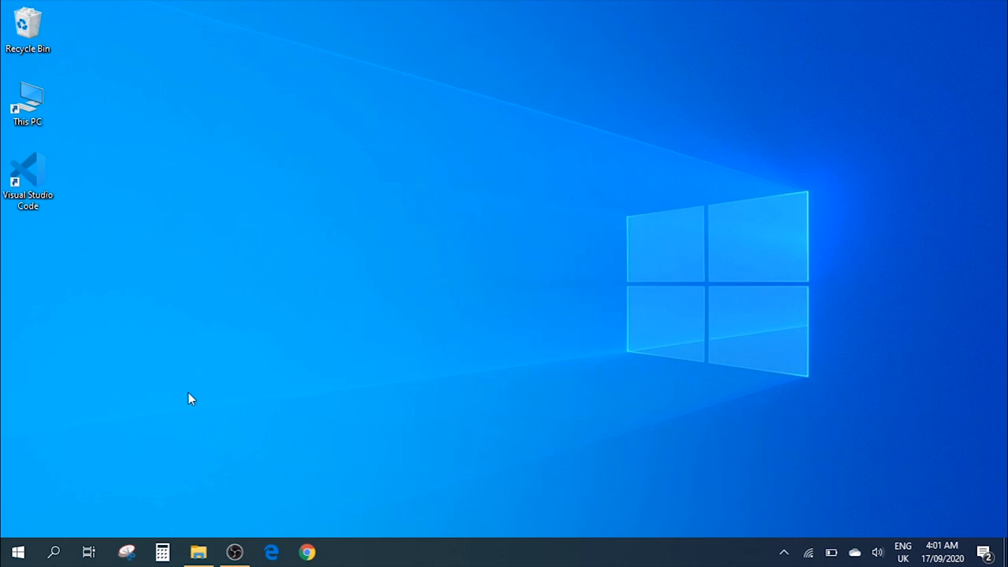
mouse_move(310, 340)
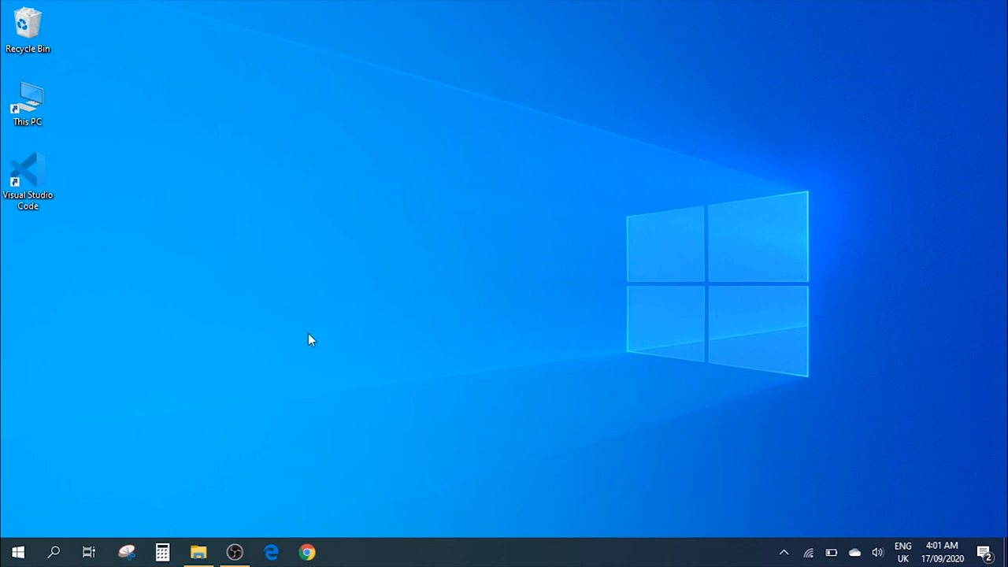
mouse_move(20, 552)
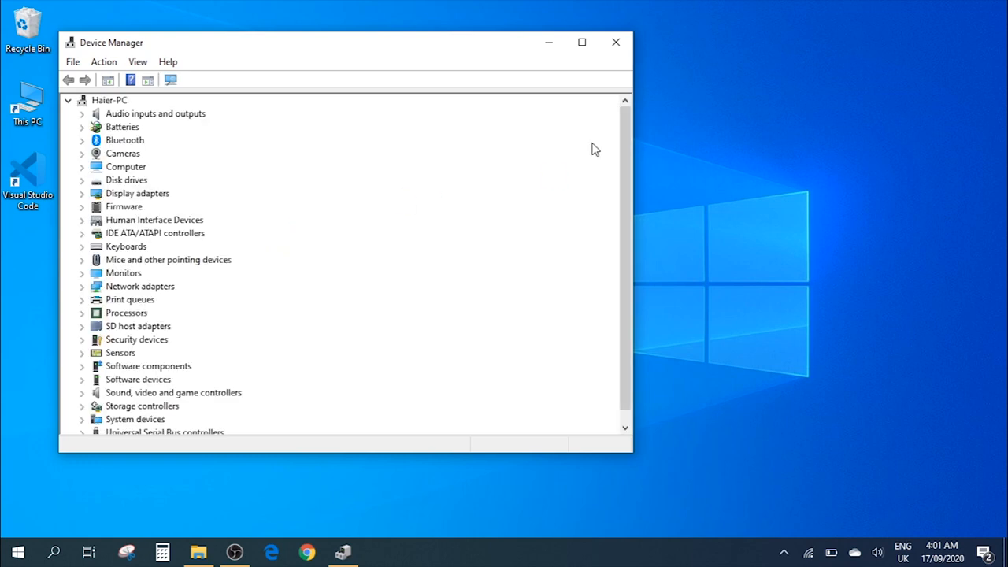
Maximize Device Manager, expand Keyboards and start Update driver for Standard PS/2 Keyboard.
click(598, 41)
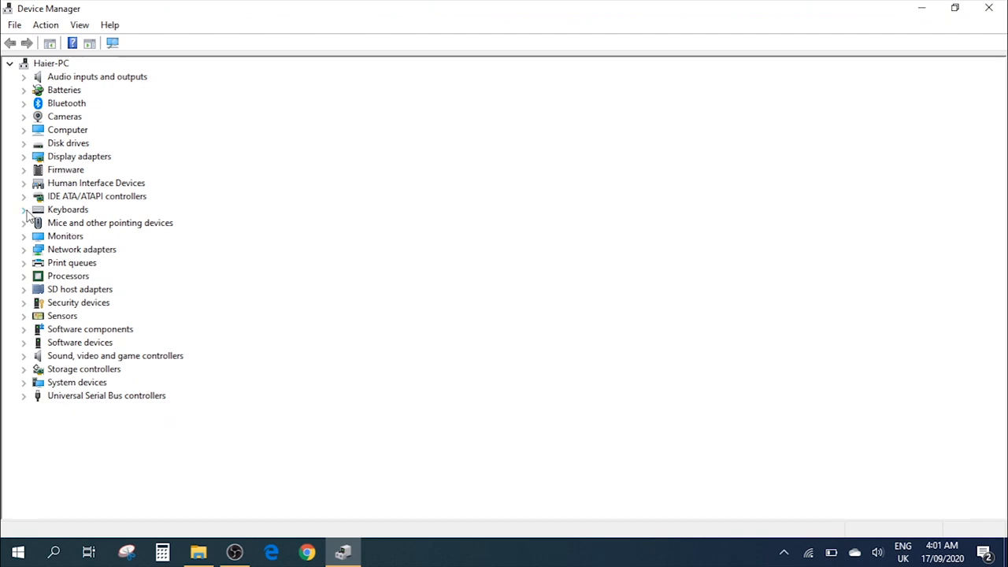
click(24, 209)
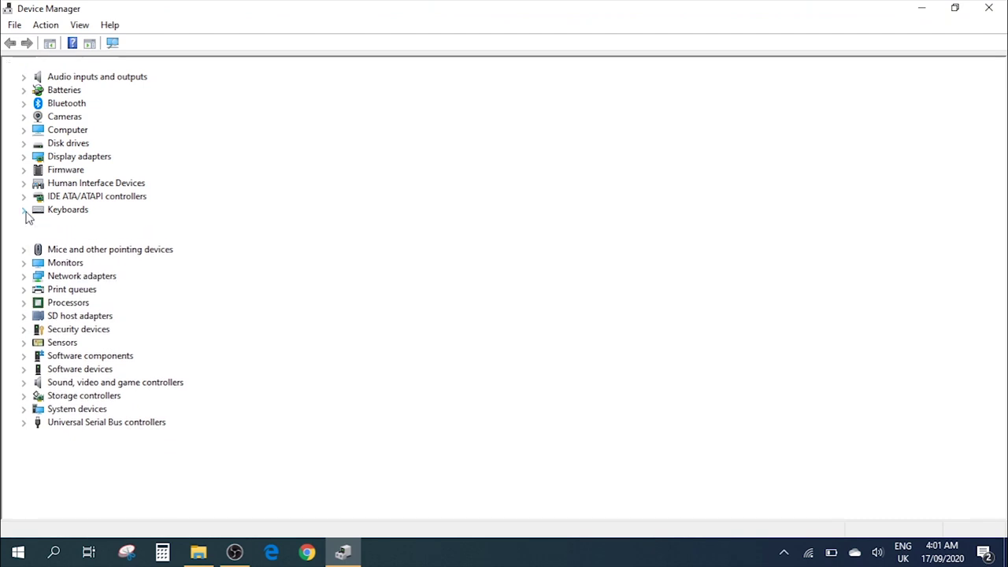
click(24, 209)
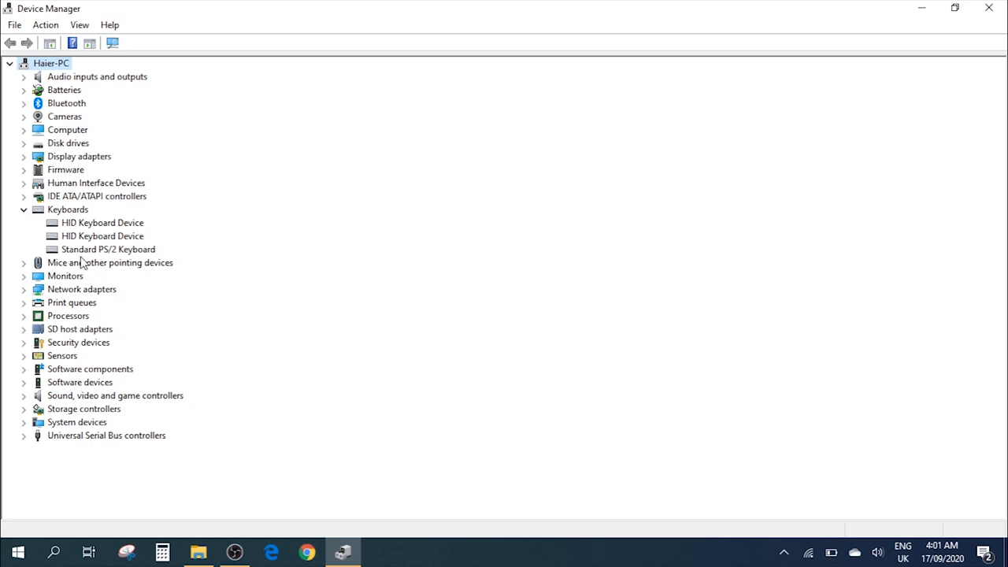
mouse_move(107, 261)
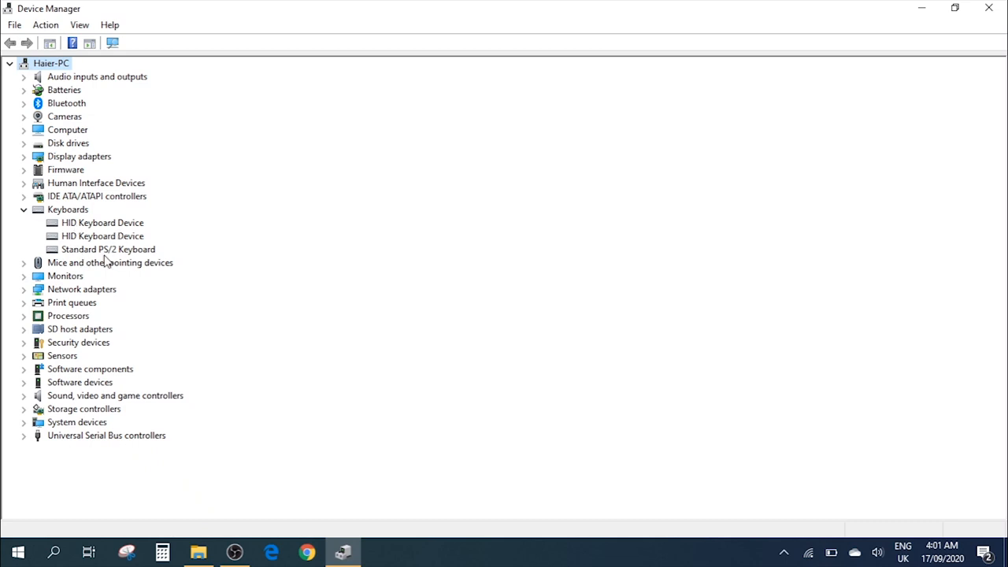
mouse_move(78, 252)
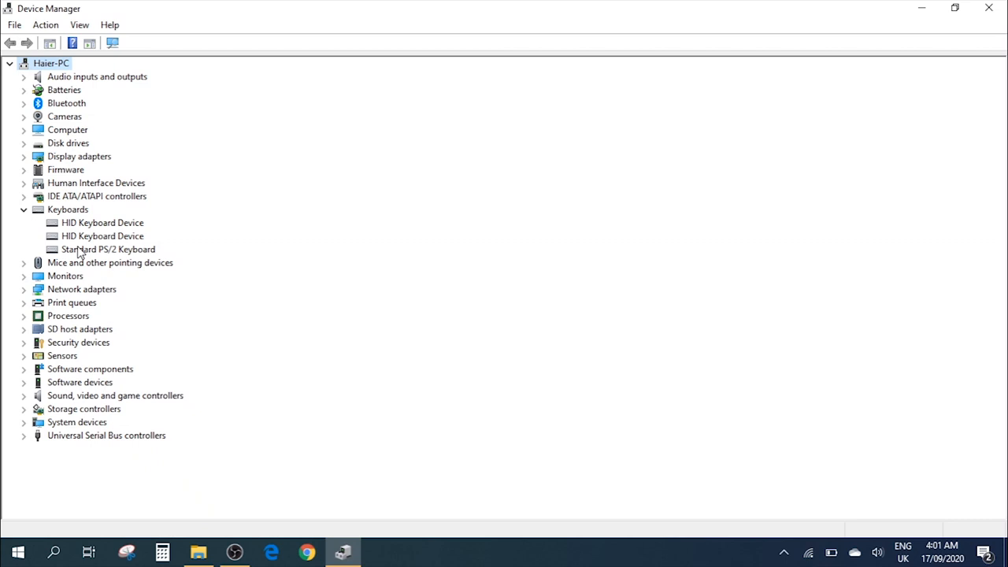
click(109, 249)
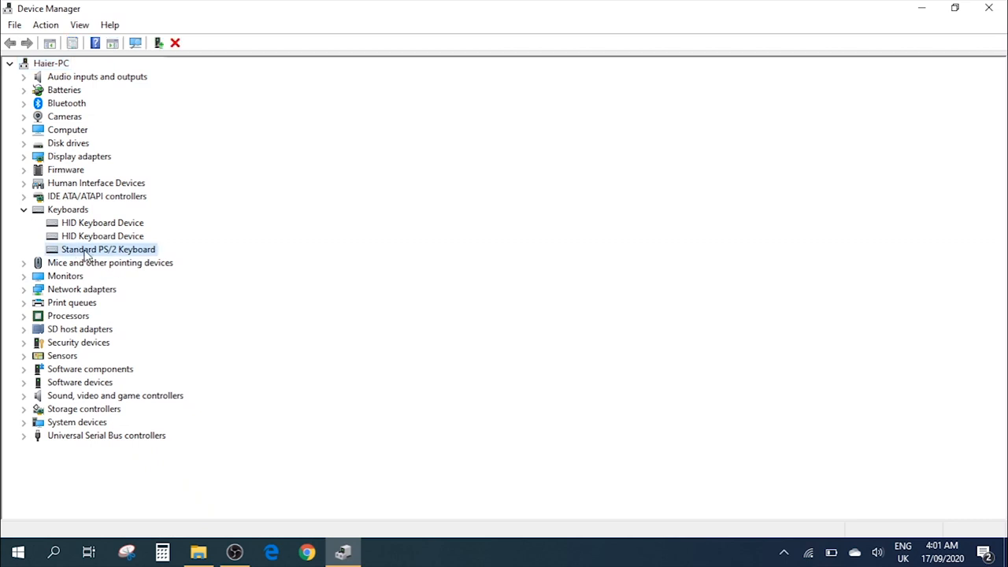
mouse_move(118, 251)
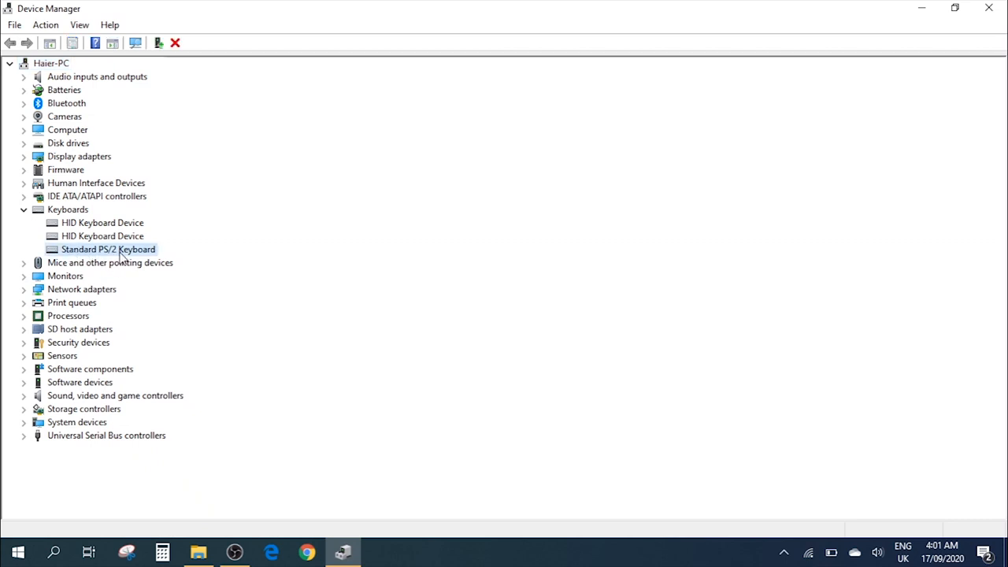
right_click(123, 252)
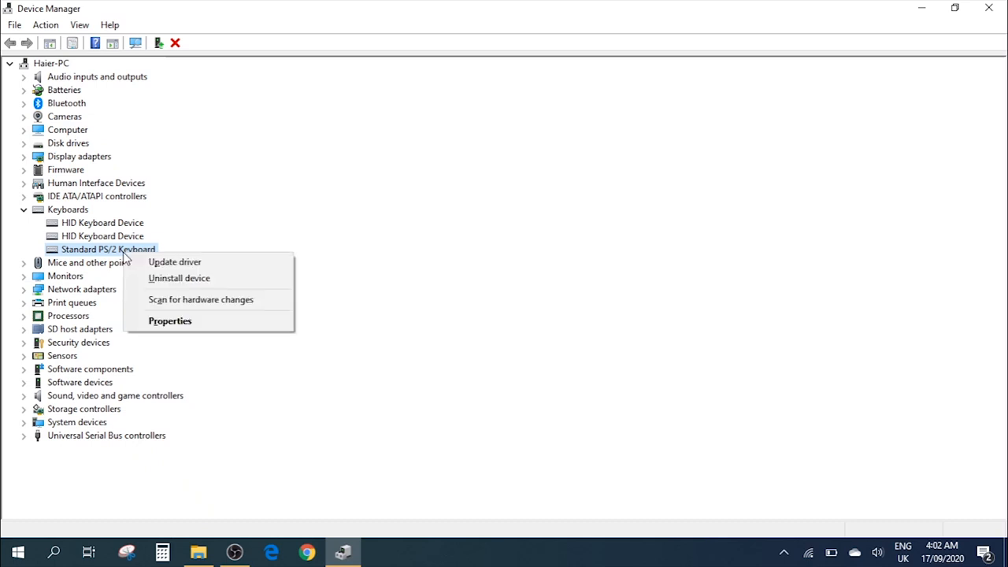
mouse_move(199, 268)
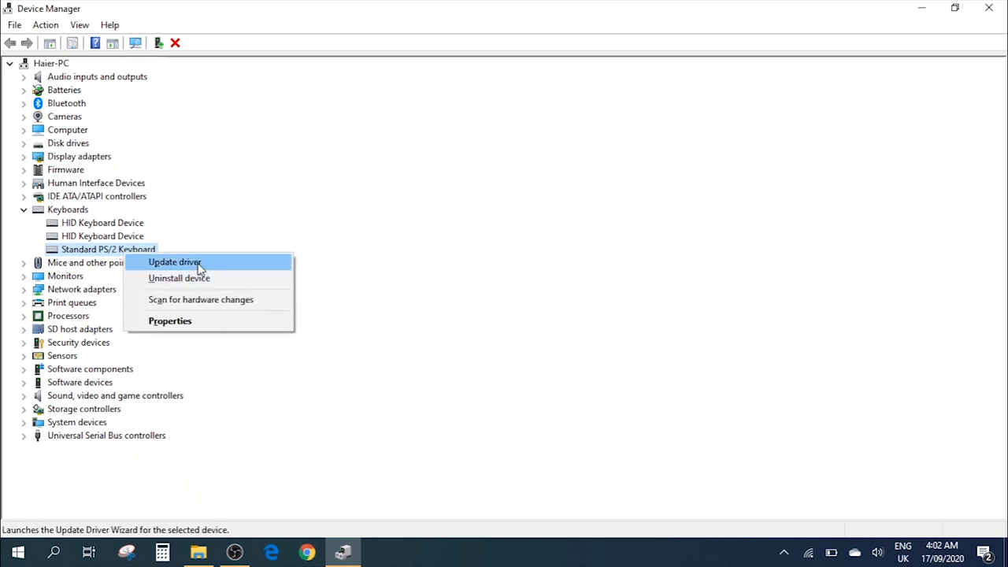
click(175, 261)
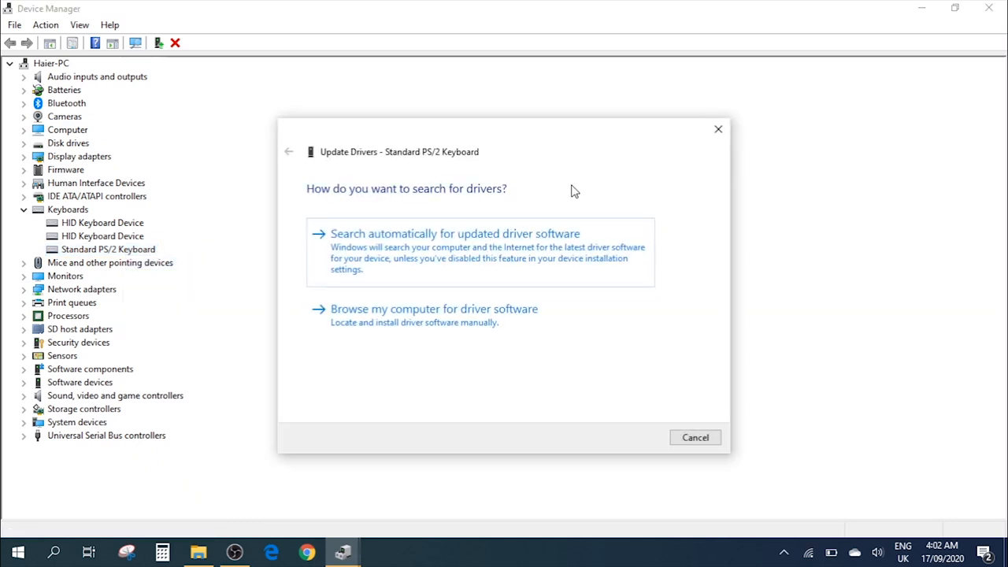
mouse_move(483, 280)
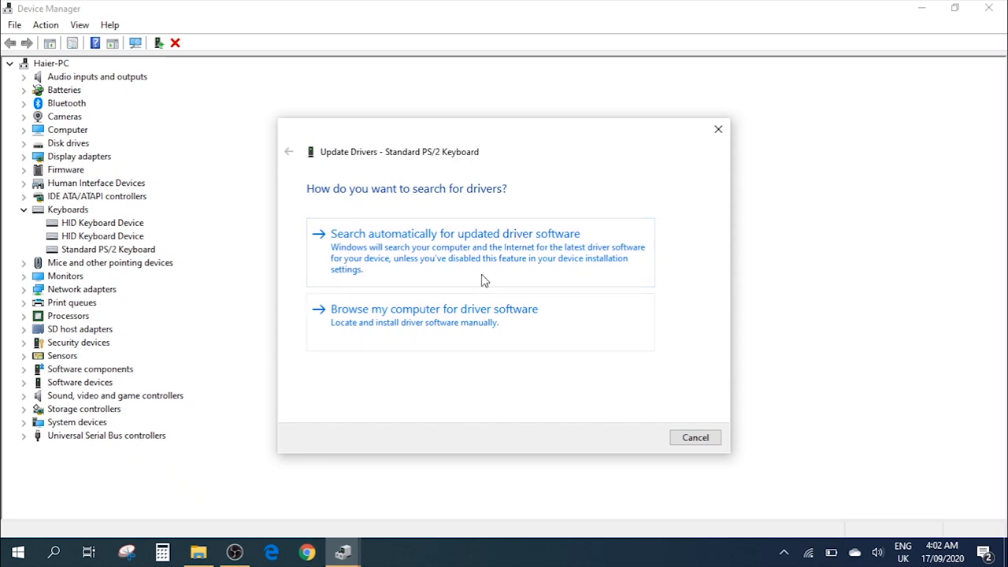
mouse_move(431, 326)
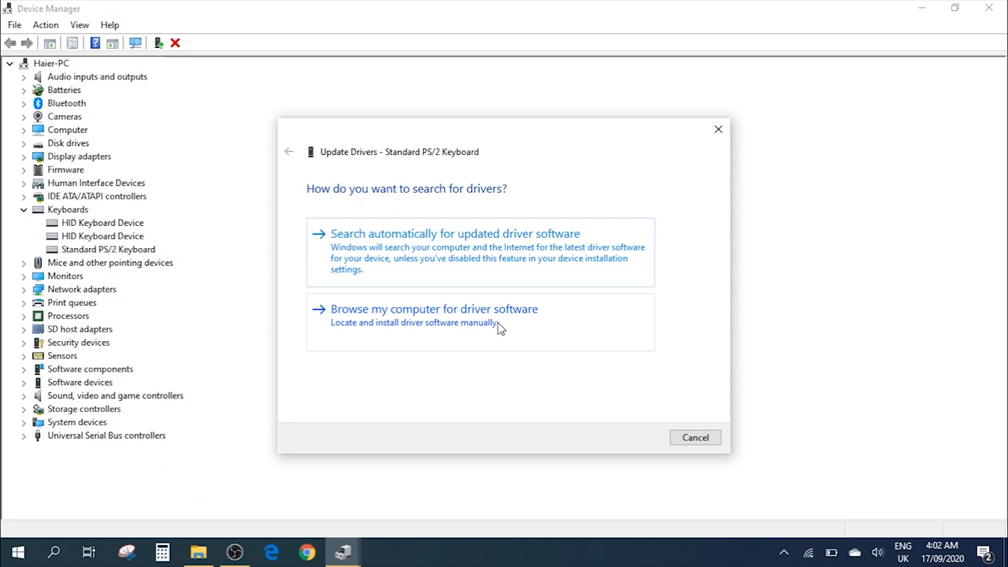
mouse_move(516, 330)
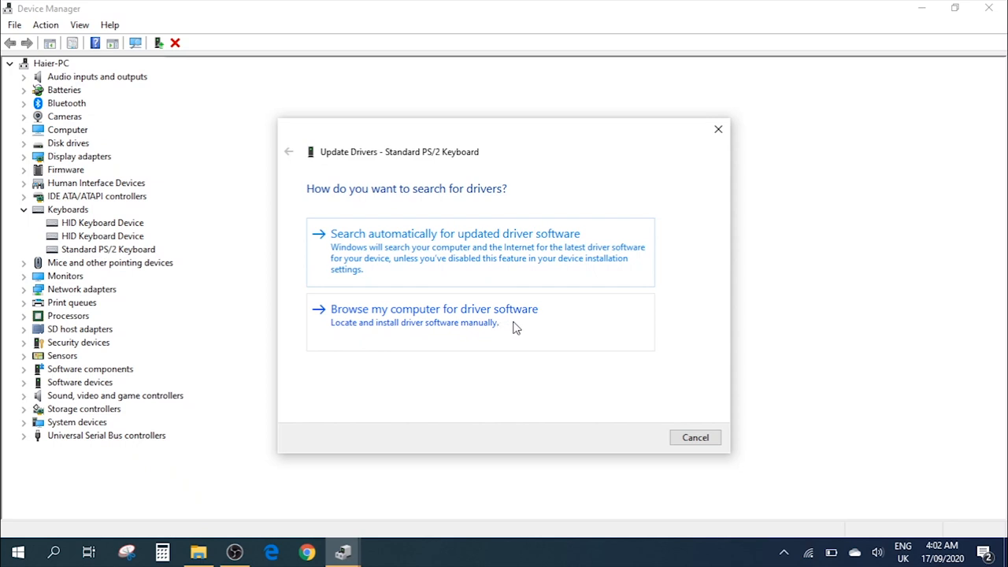
Browse manually, list all keyboard drivers, and select STSL's STSL USB Keyboard model.
click(435, 309)
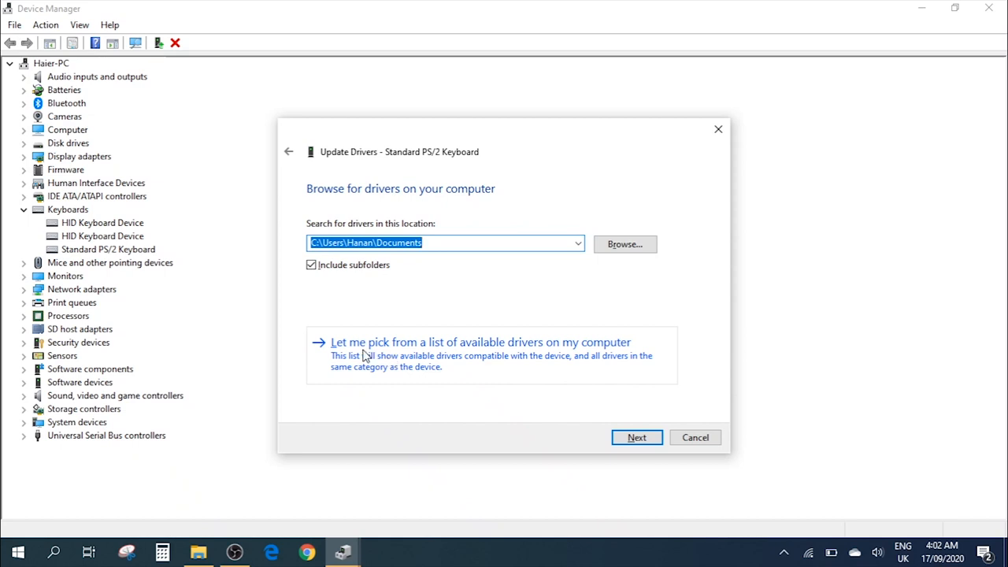
mouse_move(542, 356)
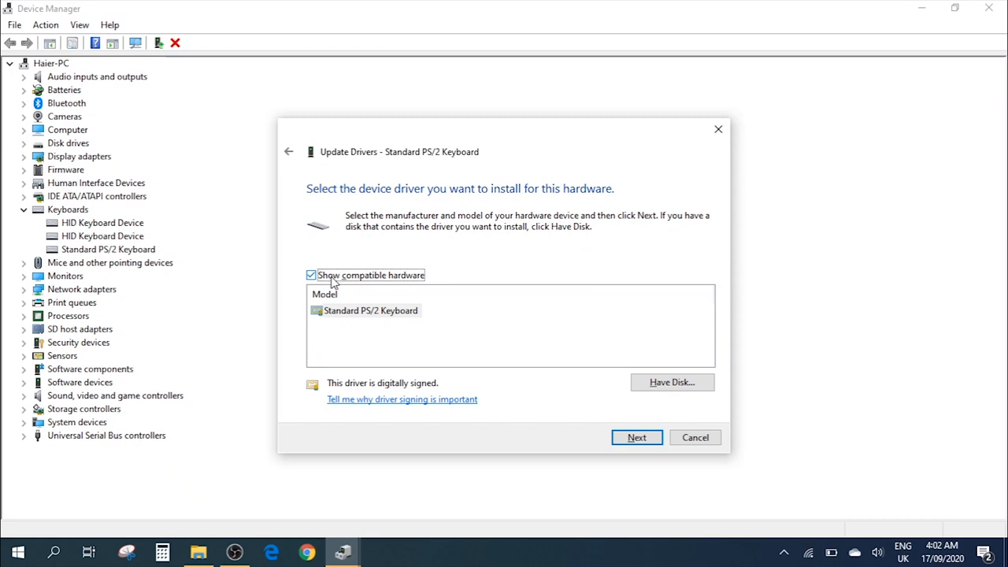
click(312, 274)
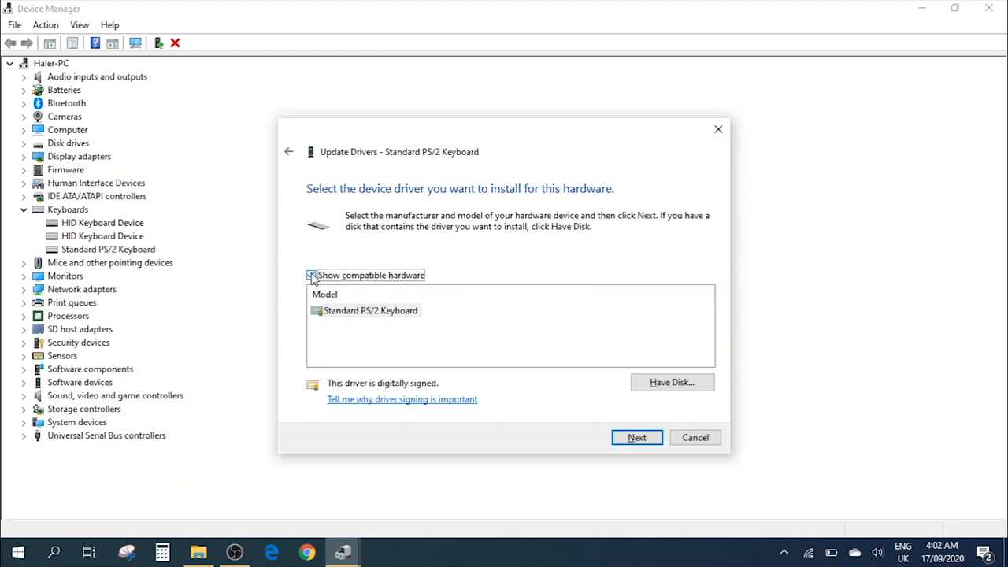
click(312, 274)
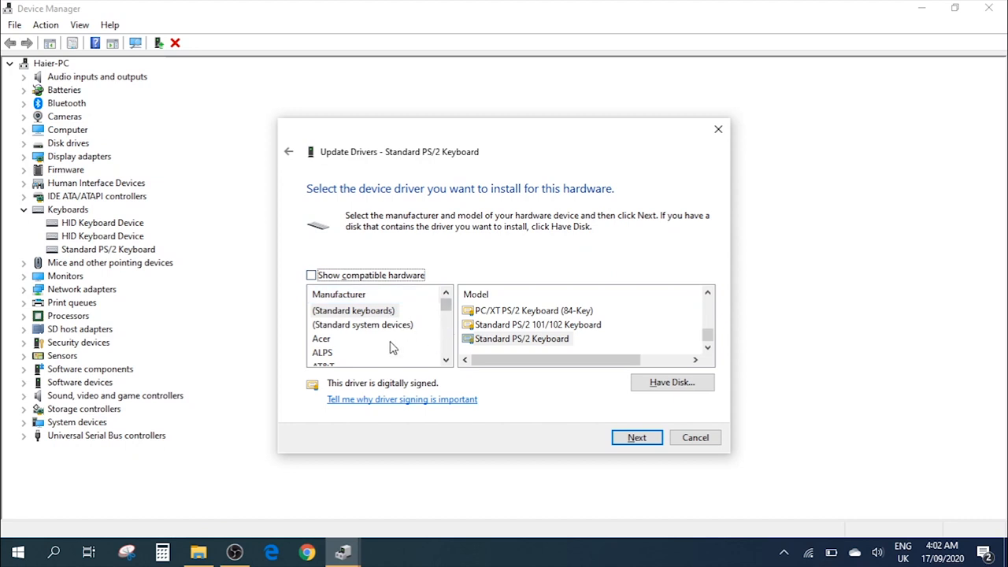
scroll(down, 3)
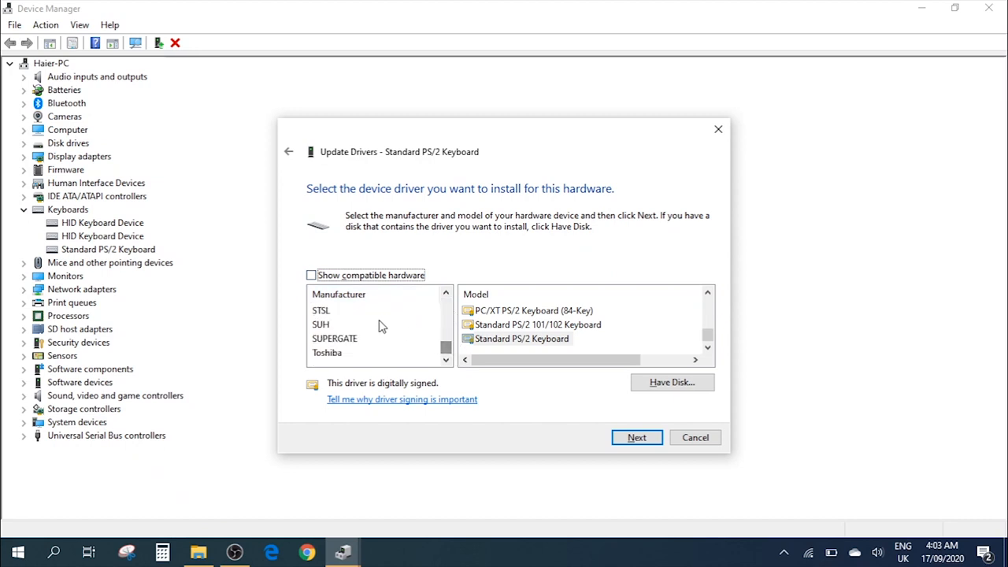
click(321, 311)
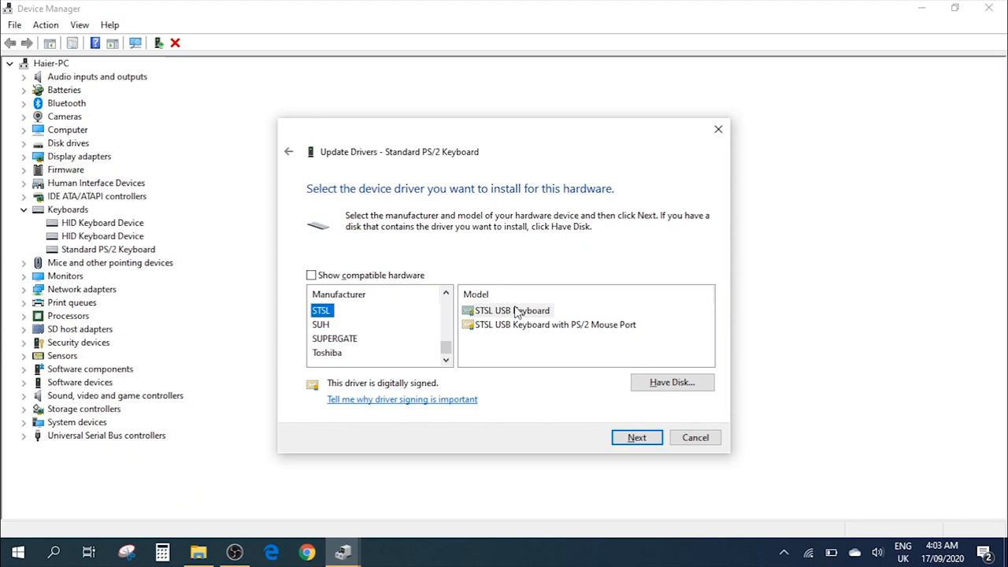
mouse_move(516, 310)
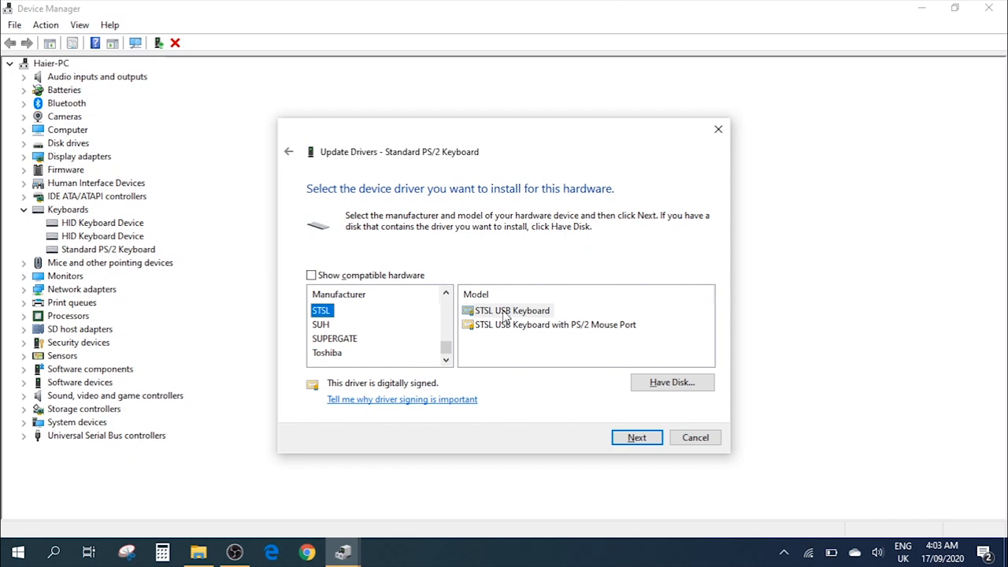
click(510, 310)
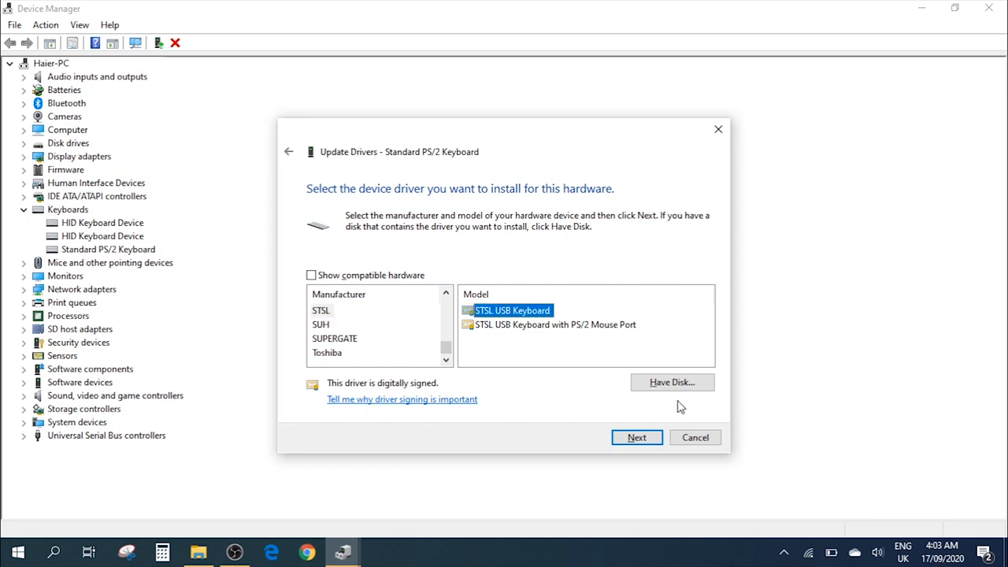
Install the STSL USB Keyboard driver, accepting the Update Driver Warning, and close the success page.
click(636, 438)
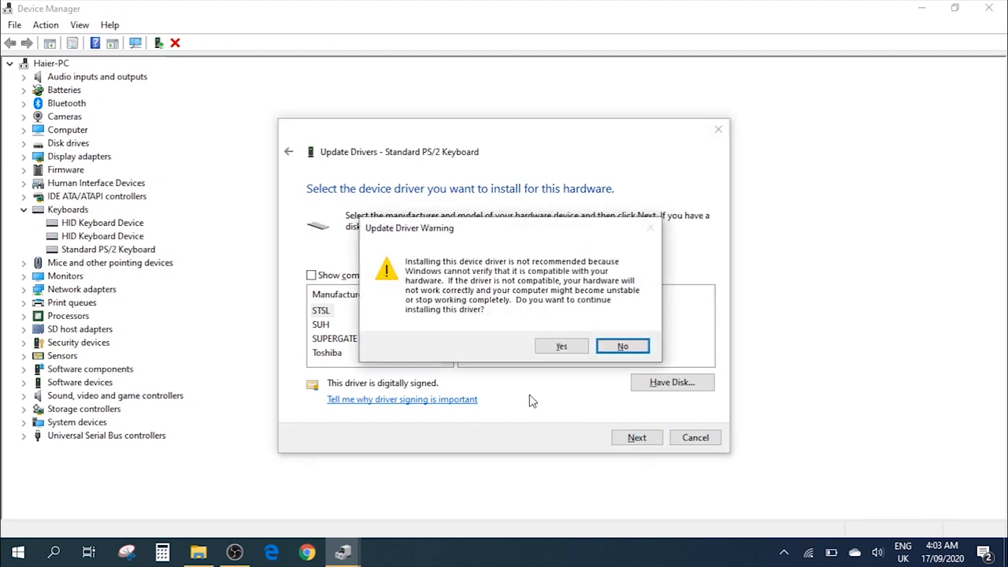
mouse_move(504, 323)
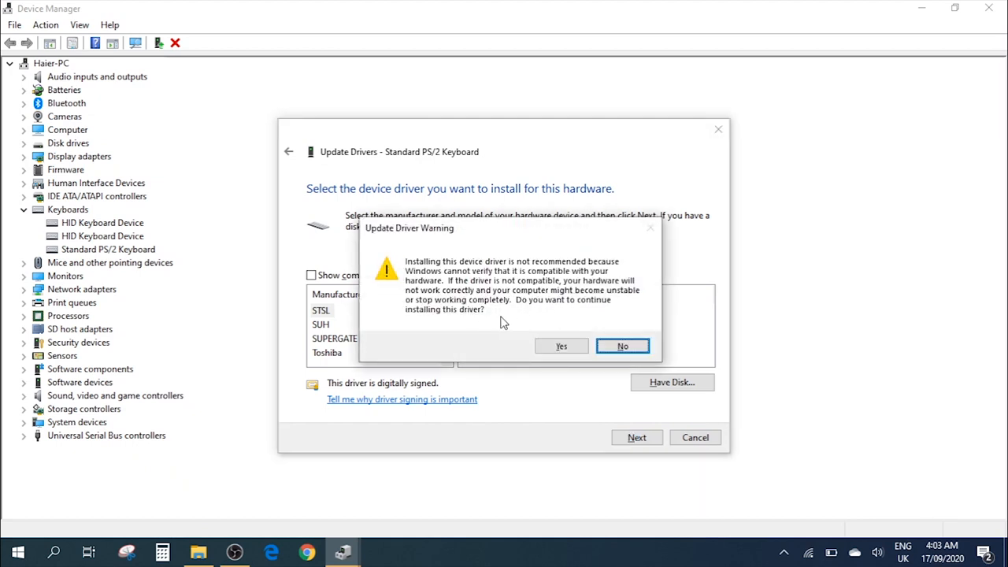
mouse_move(529, 299)
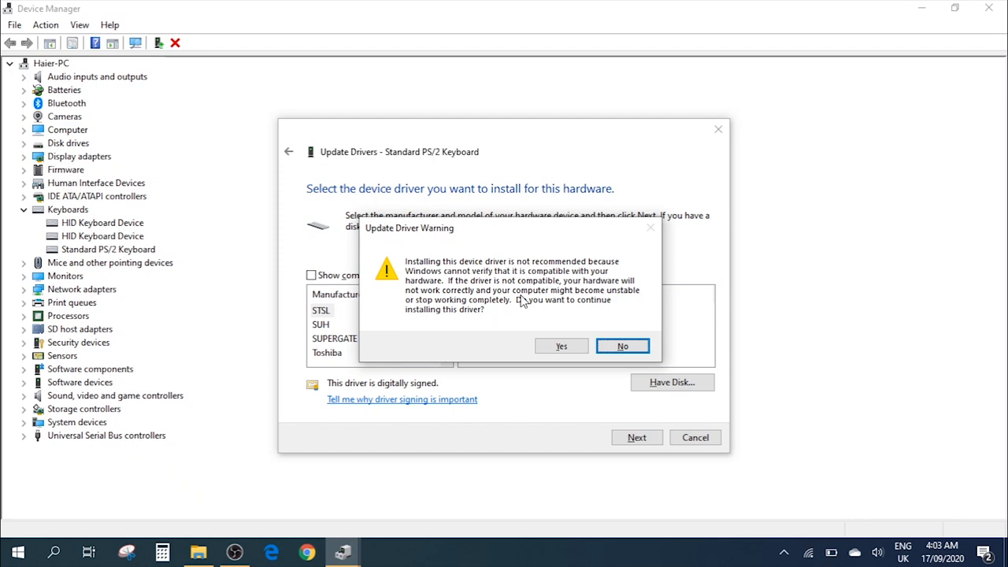
mouse_move(510, 307)
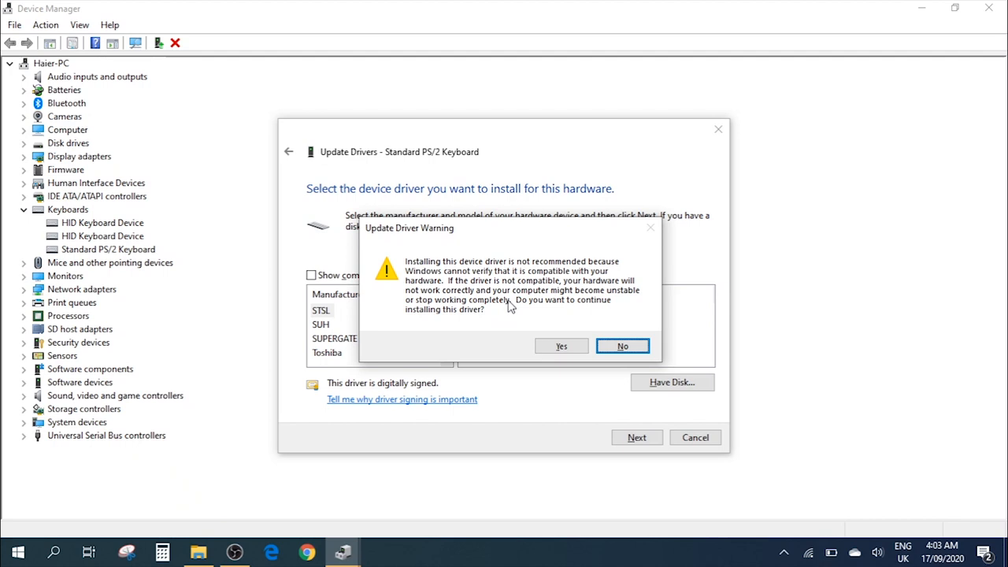
mouse_move(521, 302)
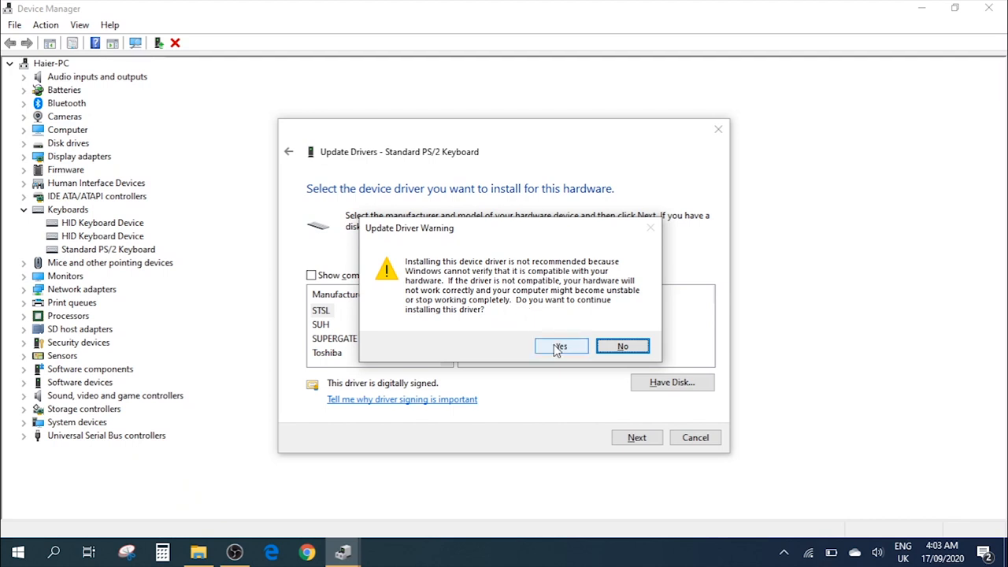
click(561, 346)
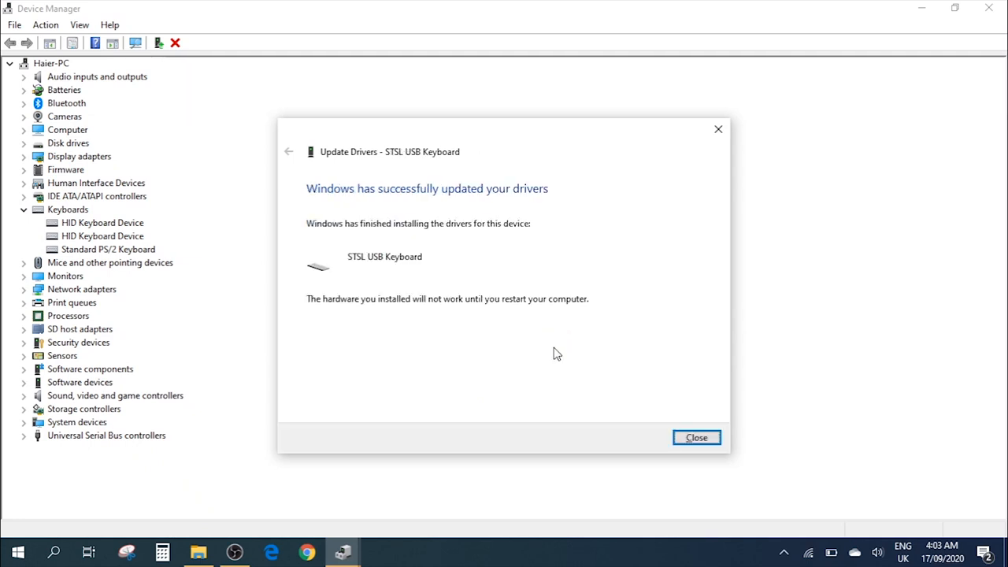
mouse_move(500, 252)
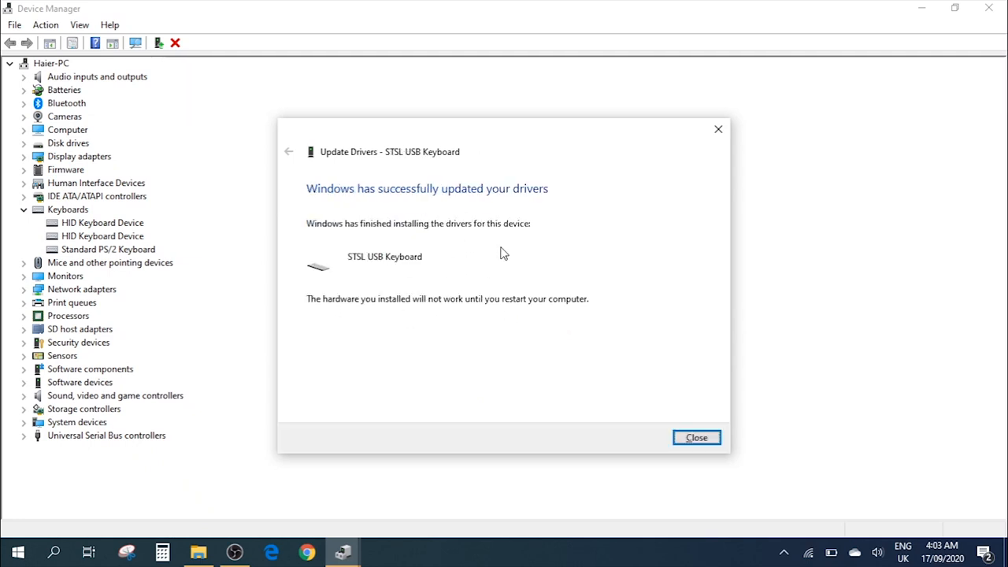
mouse_move(702, 447)
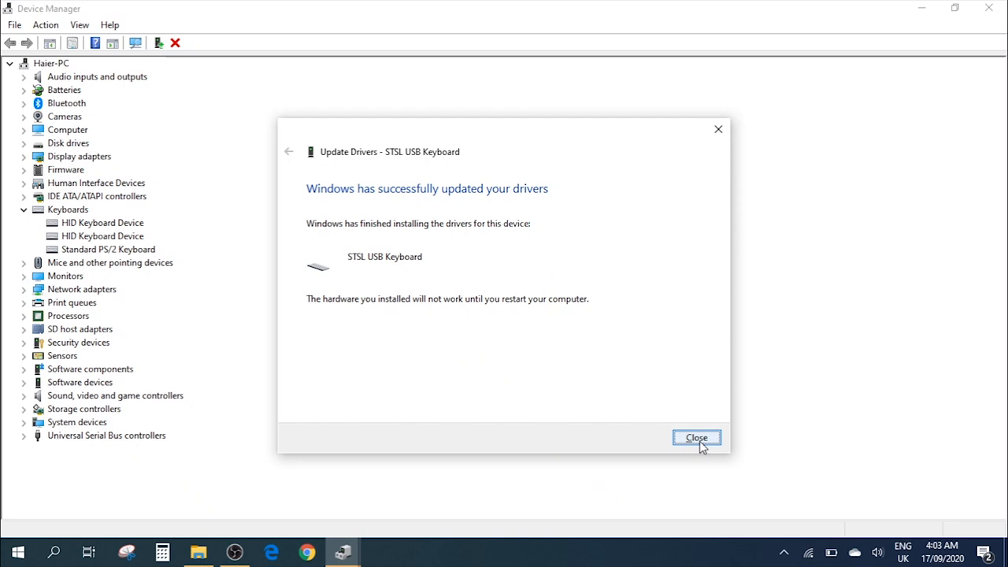
mouse_move(420, 320)
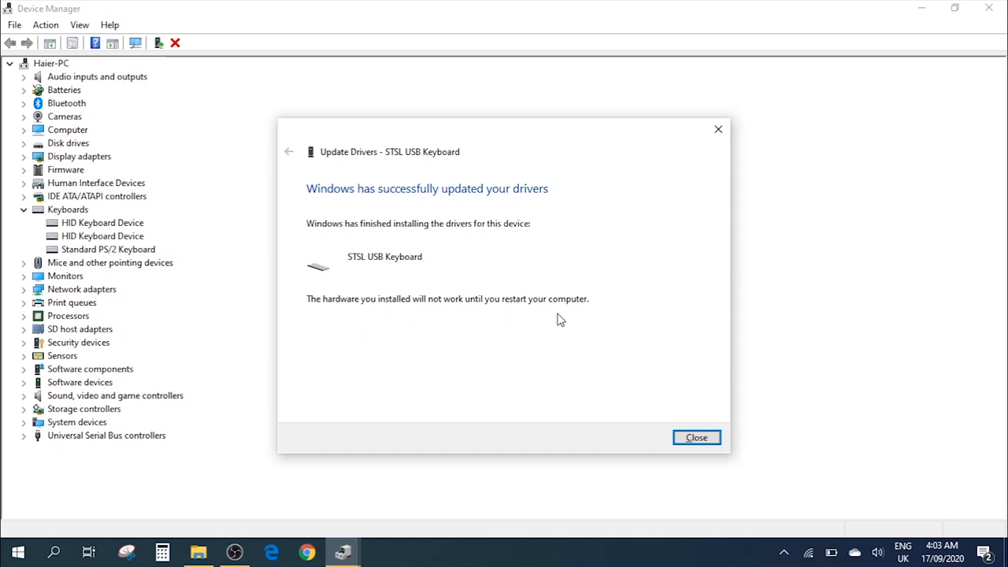
mouse_move(568, 322)
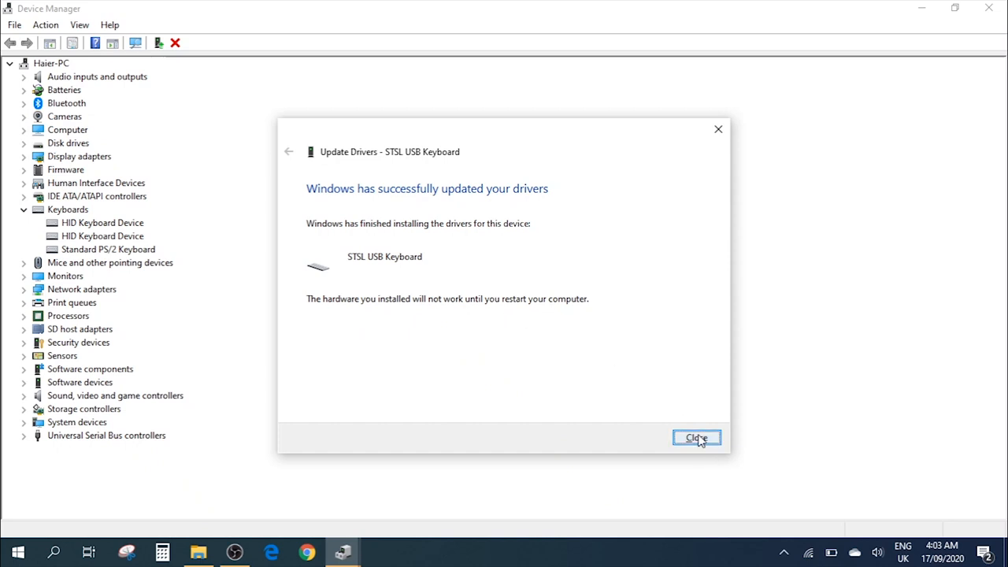
click(696, 438)
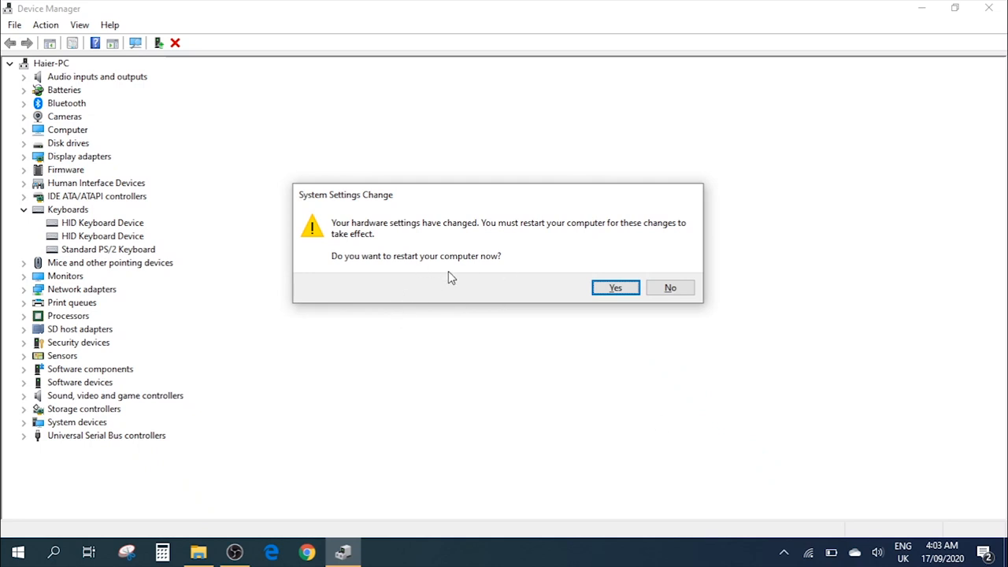
mouse_move(435, 277)
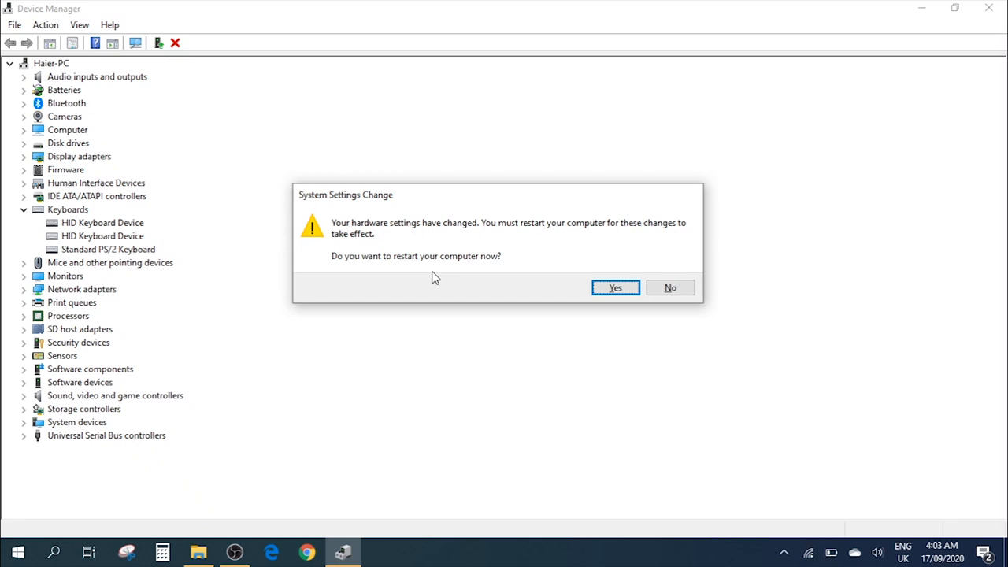
mouse_move(488, 274)
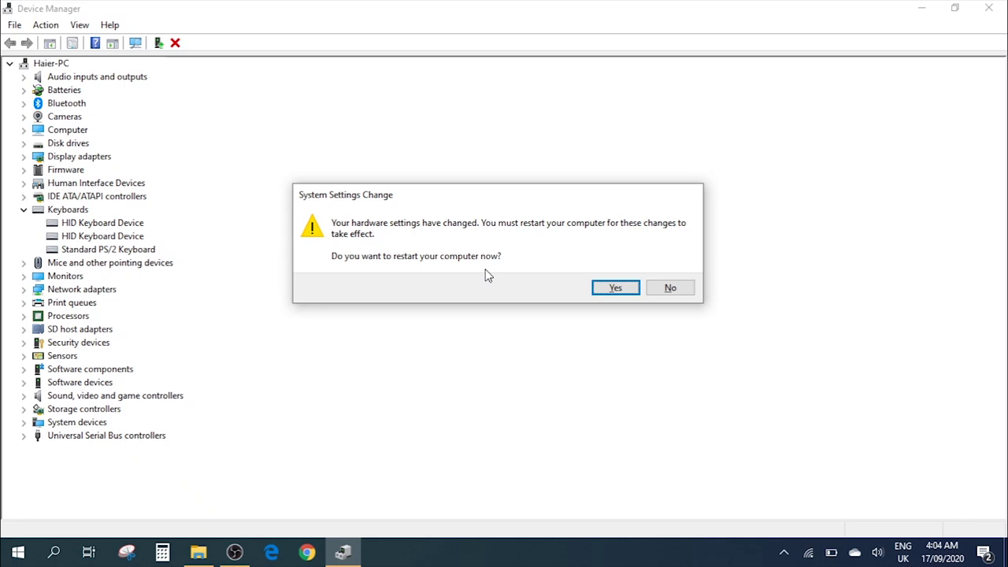
mouse_move(513, 264)
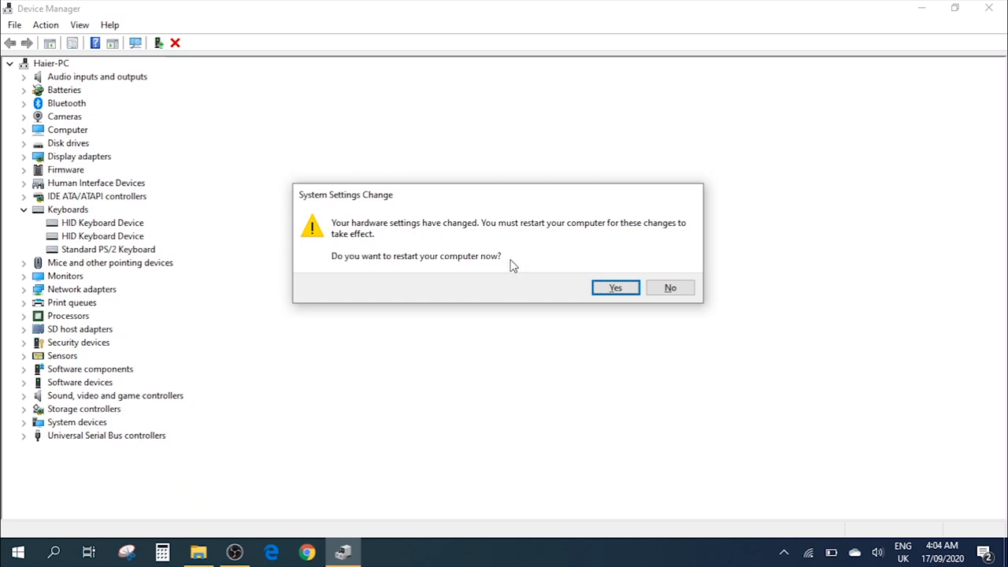
mouse_move(687, 290)
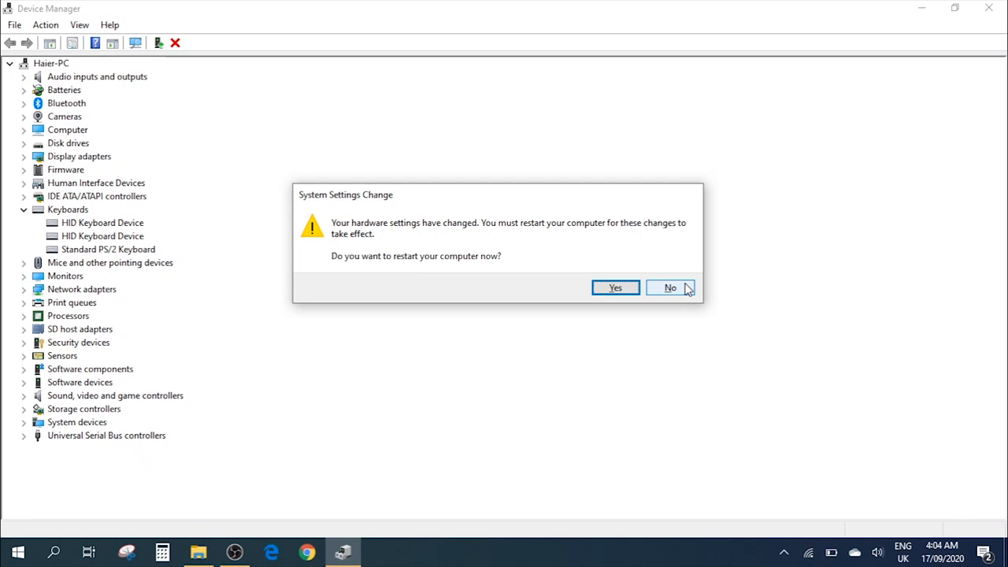
Answer No to the System Settings Change restart prompt.
click(669, 286)
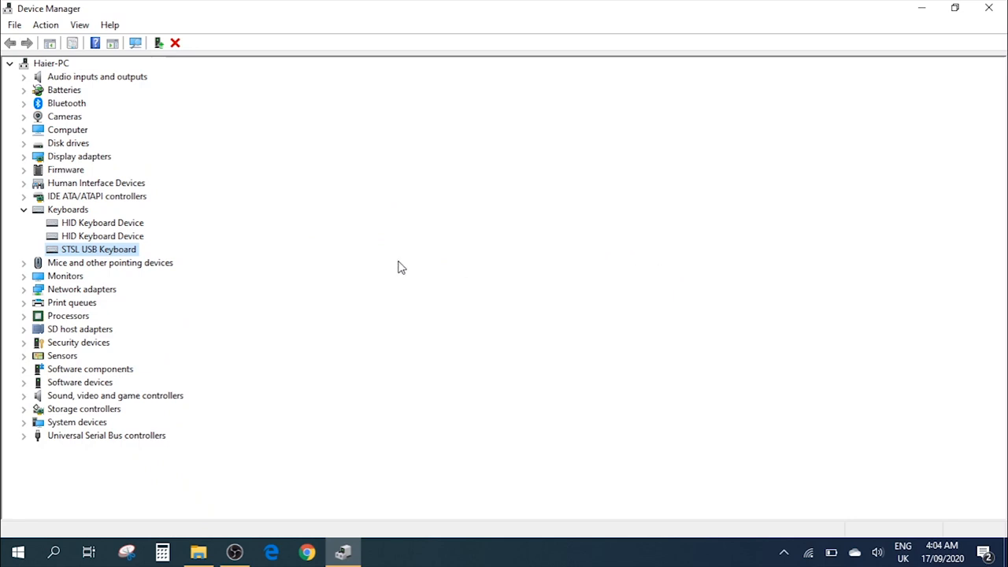
mouse_move(566, 271)
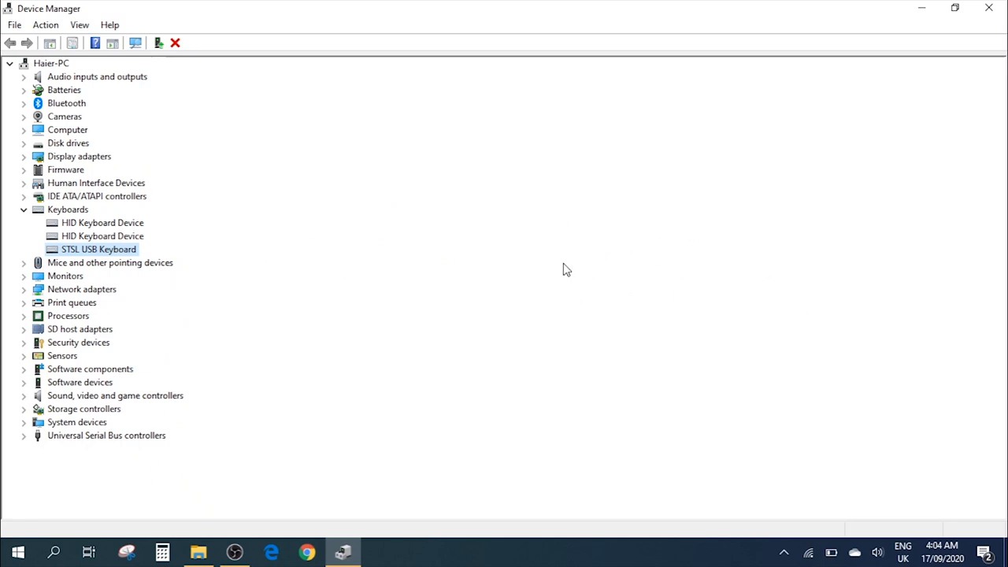
mouse_move(790, 176)
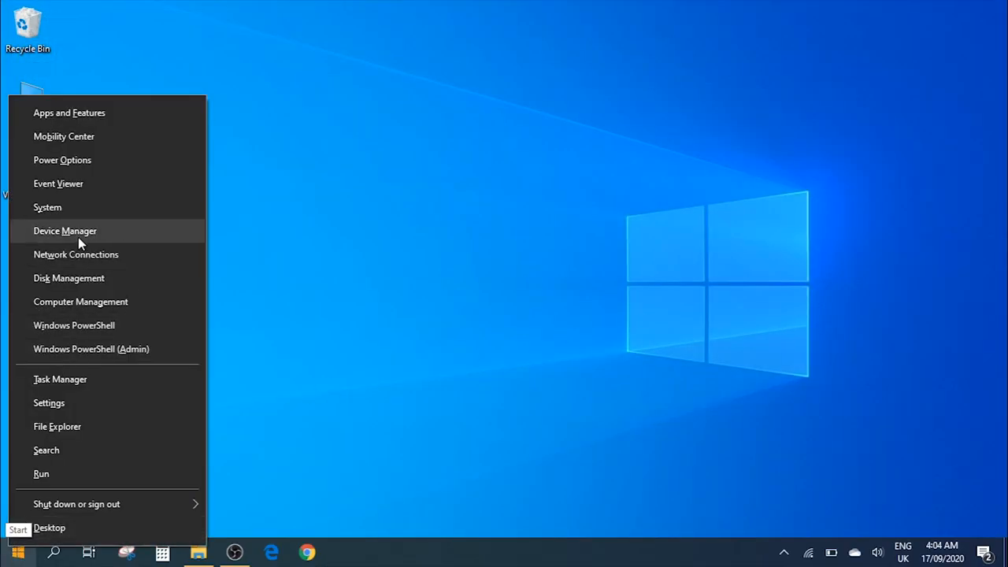
Reopen Device Manager from the Win+X menu.
click(64, 230)
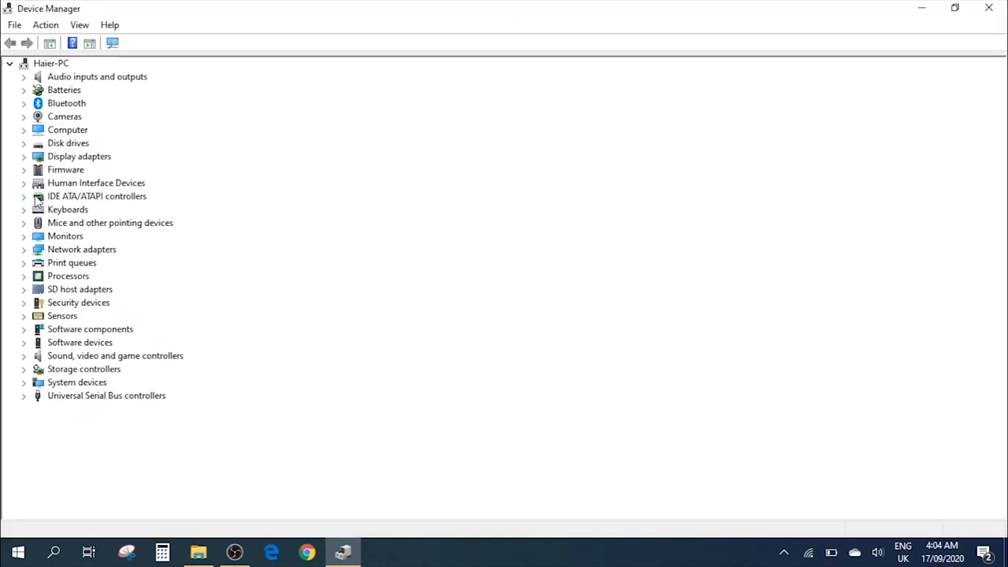
Expand Keyboards, select STSL USB Keyboard and bring up its context menu.
click(25, 209)
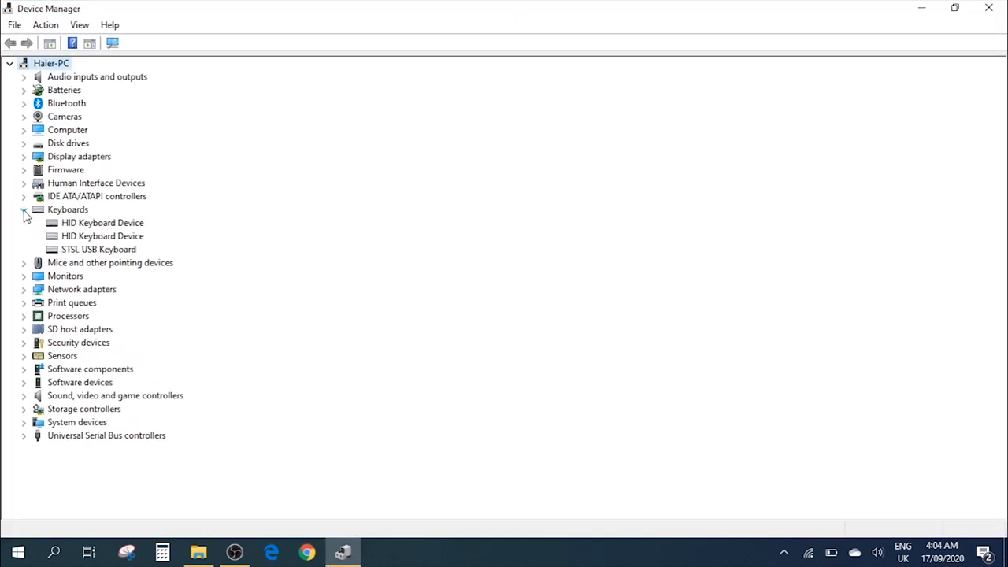
mouse_move(87, 255)
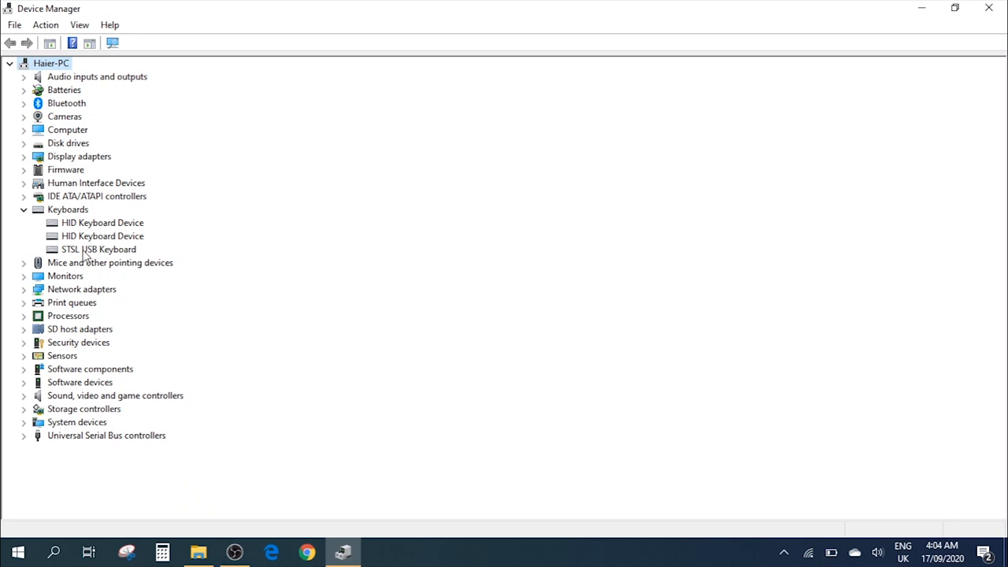
click(100, 249)
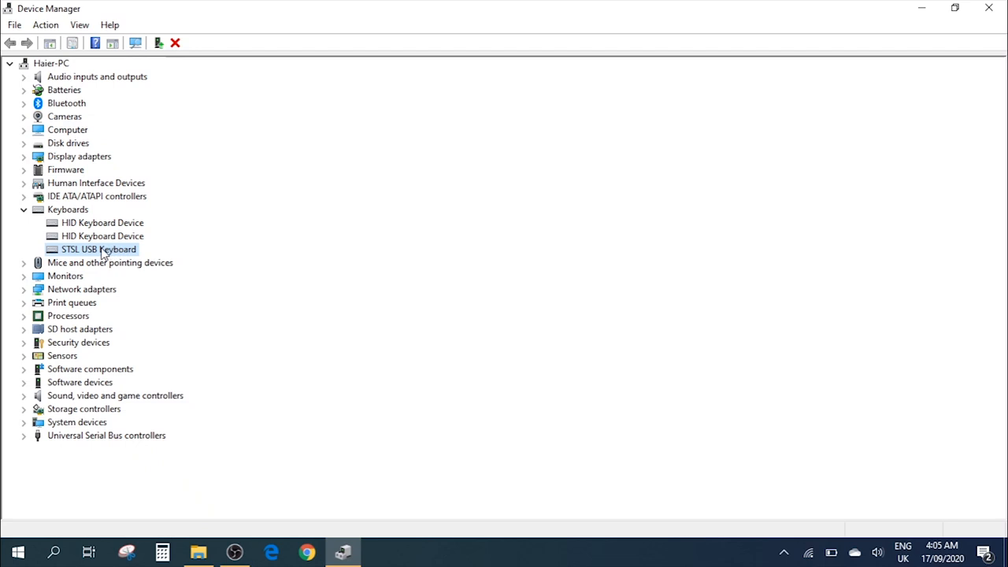
right_click(97, 249)
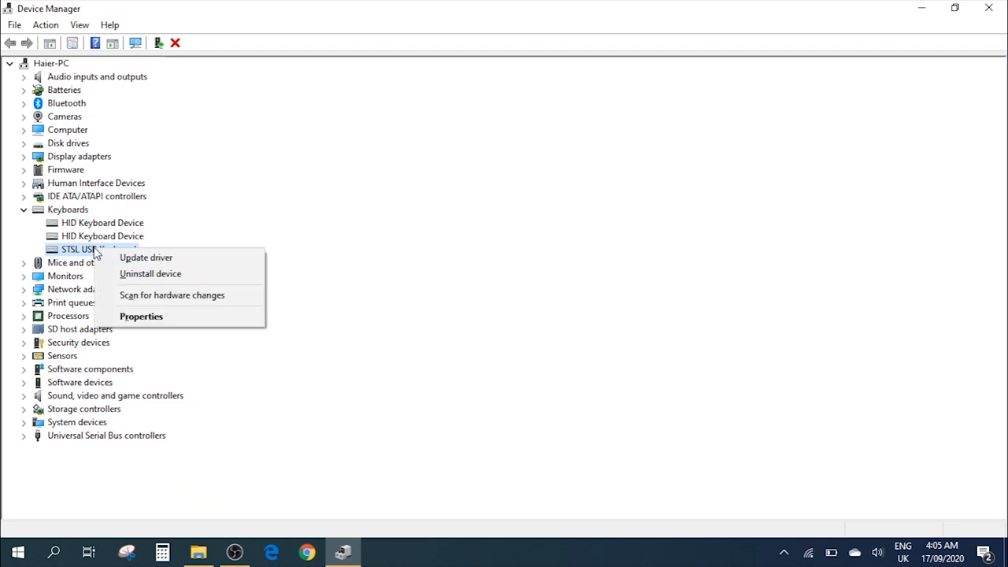
mouse_move(145, 258)
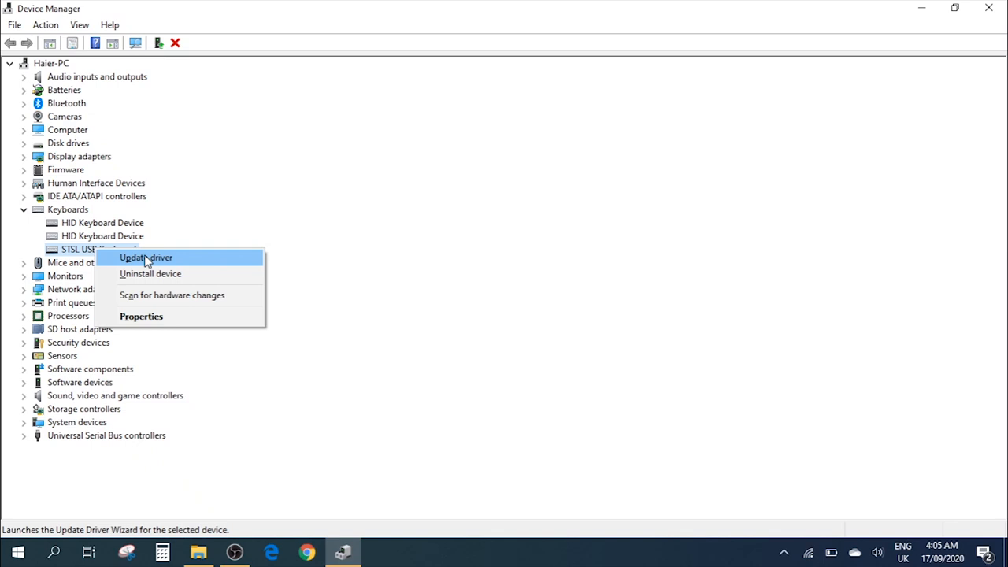
Start updating the STSL USB Keyboard driver, picking from a list with 'Show compatible hardware' unchecked.
click(145, 258)
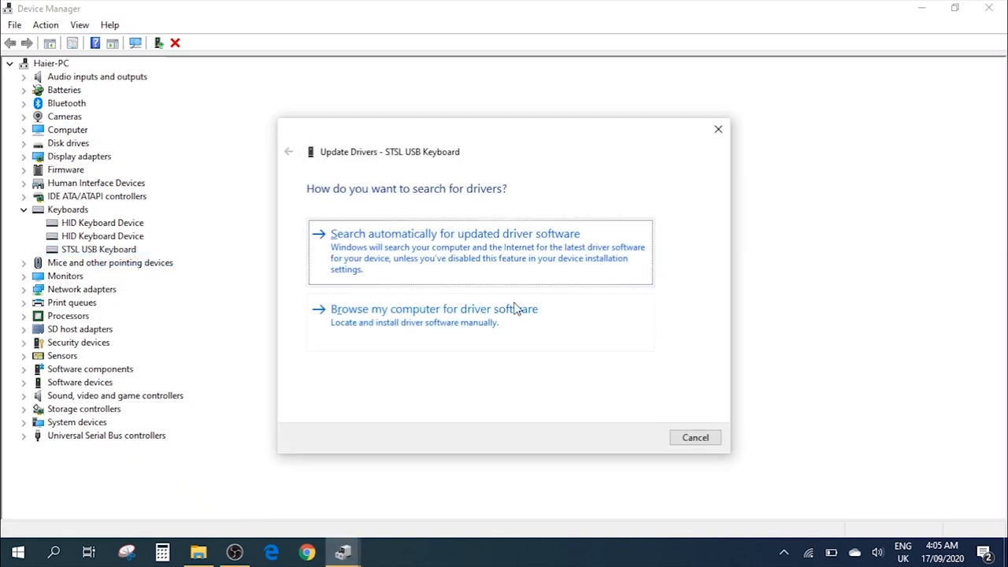
mouse_move(386, 315)
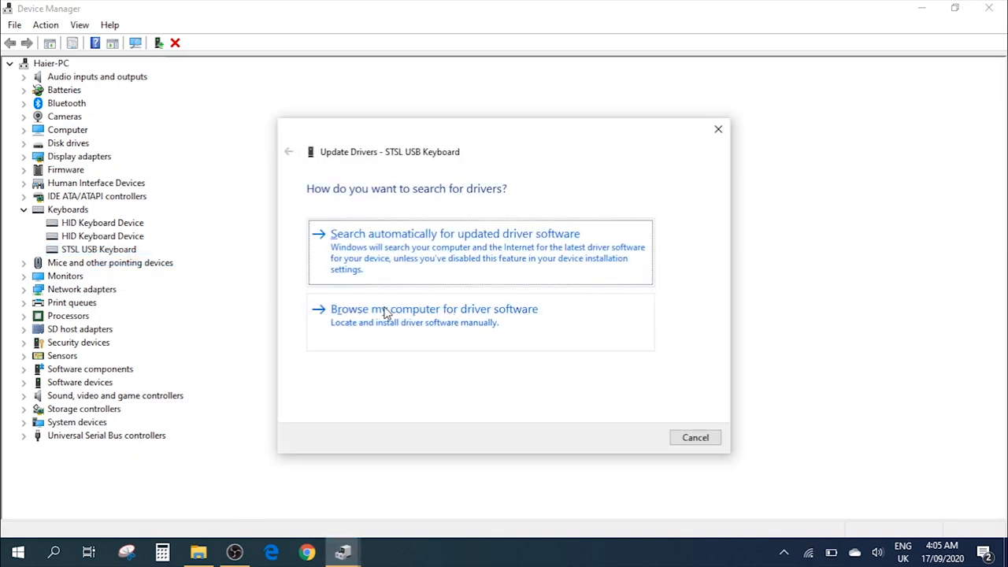
click(435, 309)
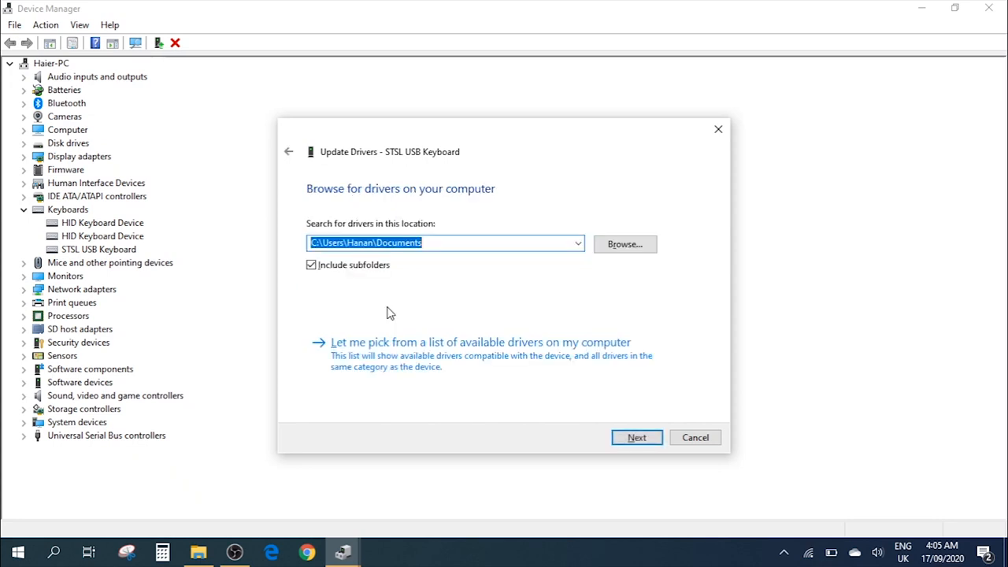
mouse_move(397, 361)
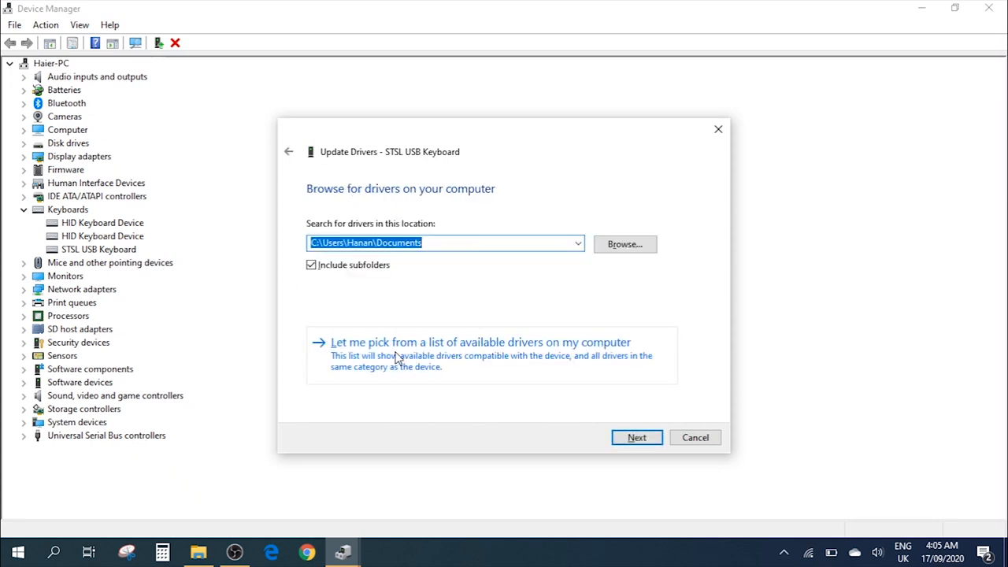
mouse_move(432, 359)
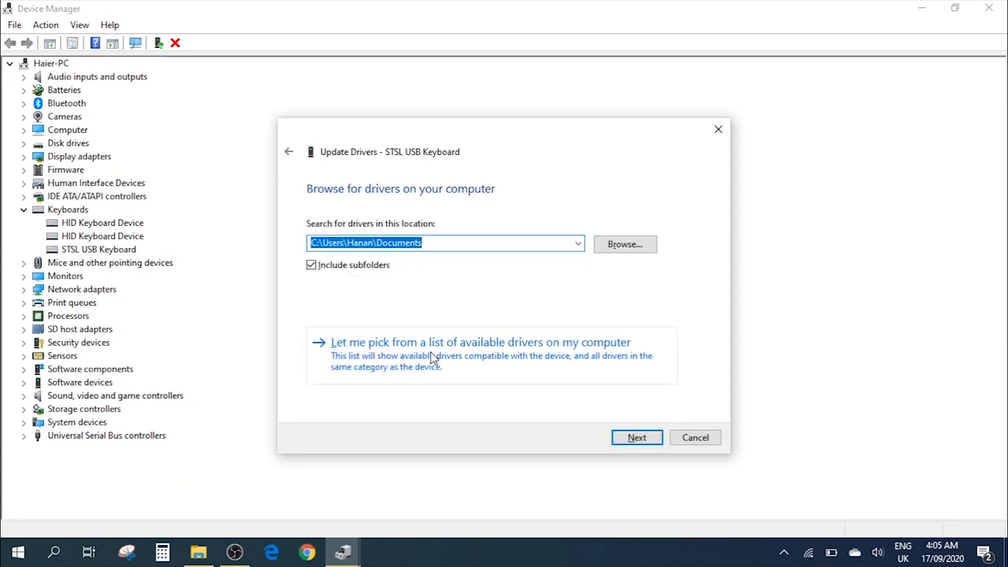
click(480, 342)
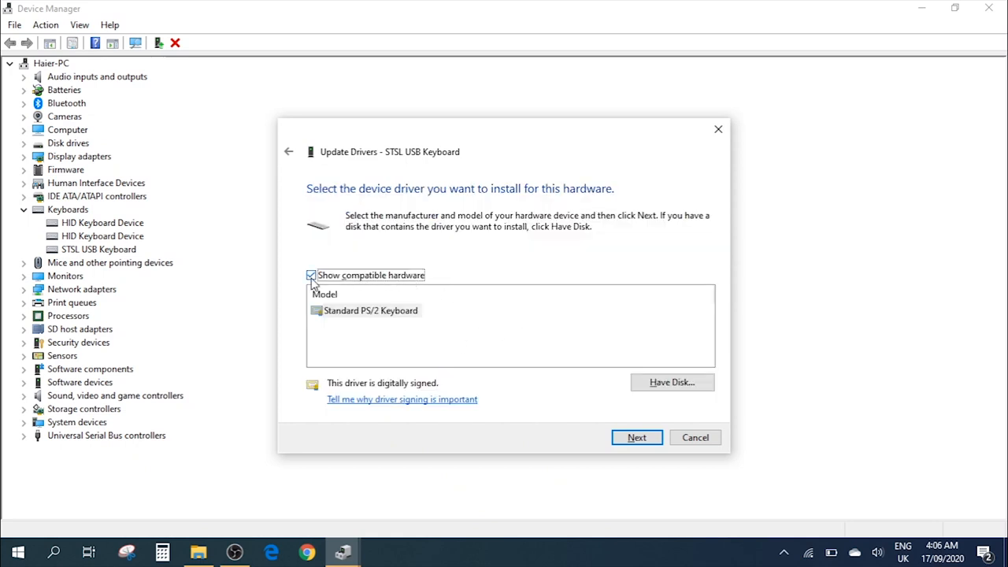
click(310, 274)
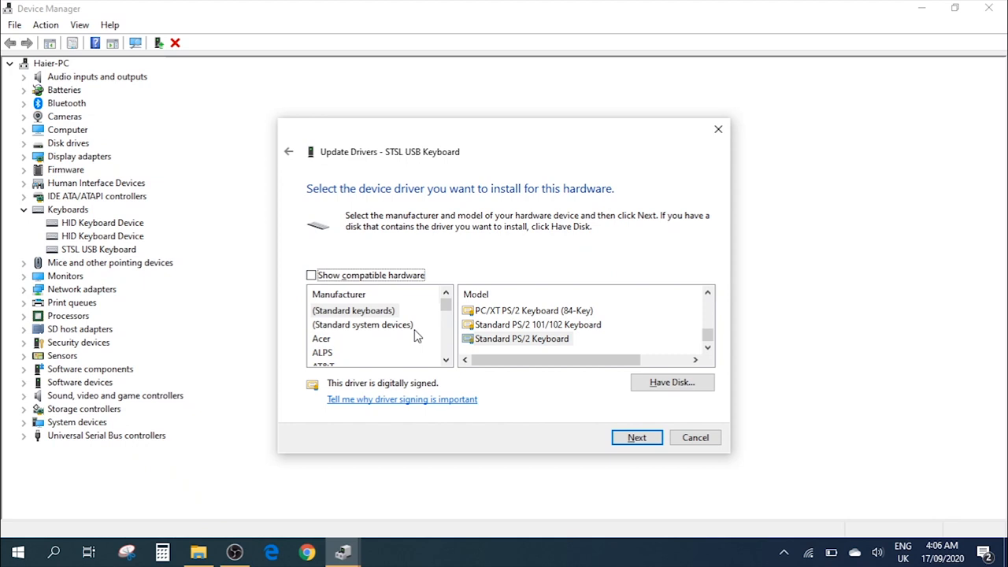
Select (Standard keyboards) and Standard PS/2 Keyboard, then install that driver.
scroll(down, 3)
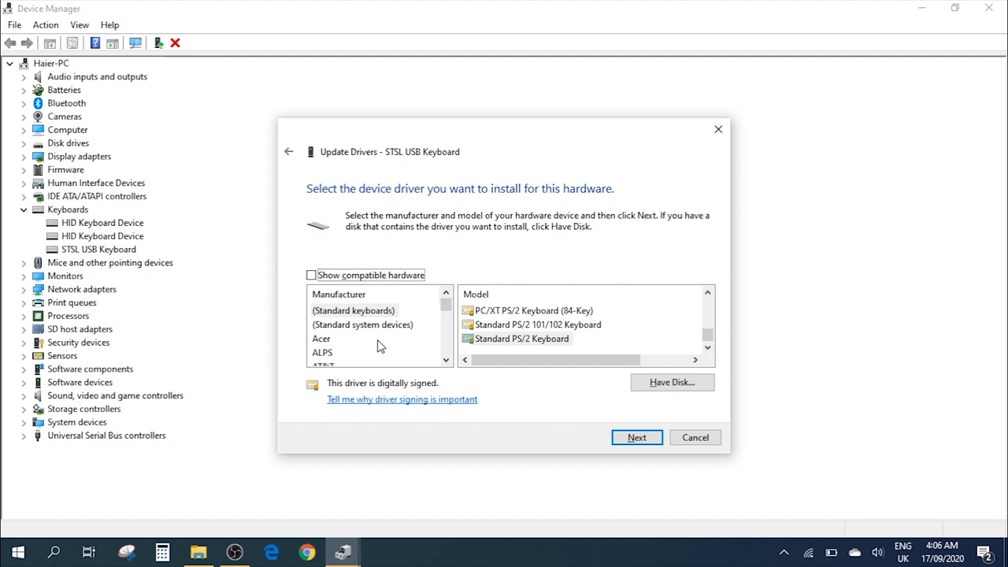
click(352, 310)
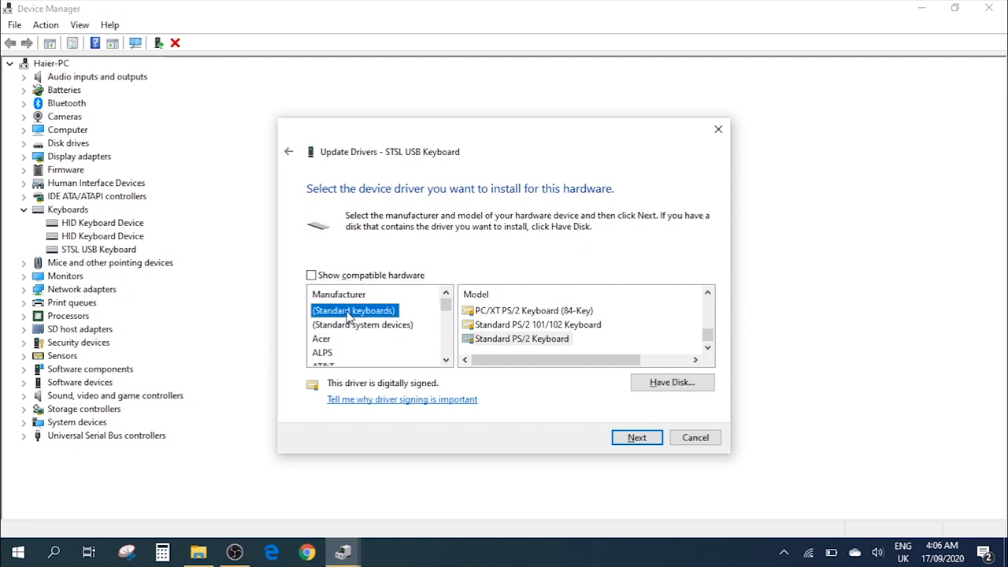
mouse_move(364, 313)
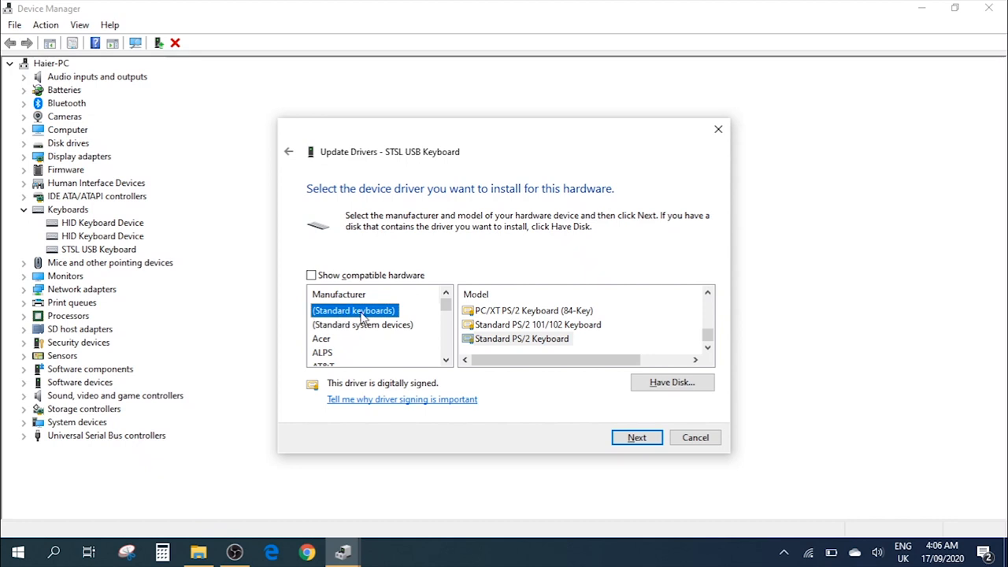
mouse_move(526, 321)
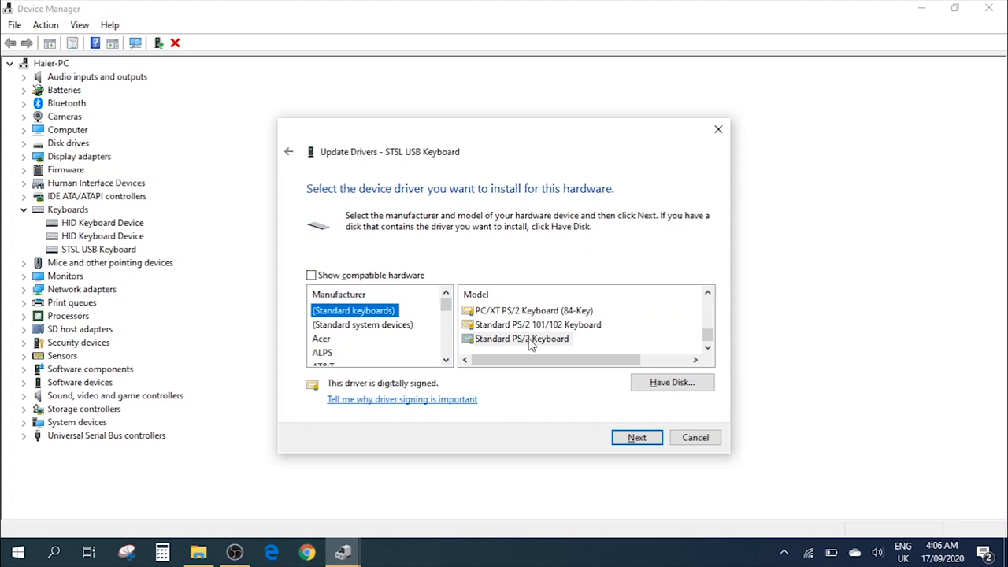
click(523, 338)
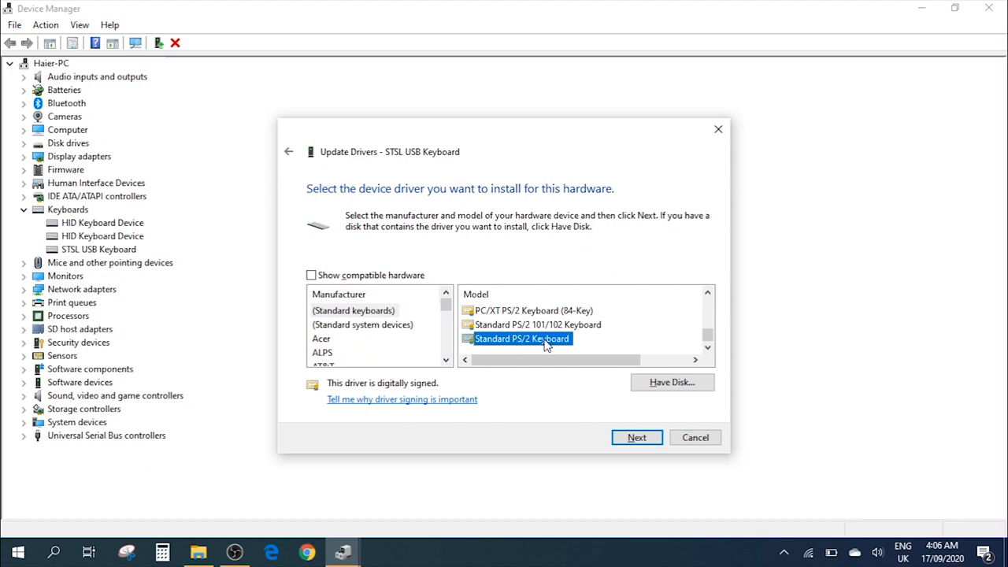
mouse_move(532, 345)
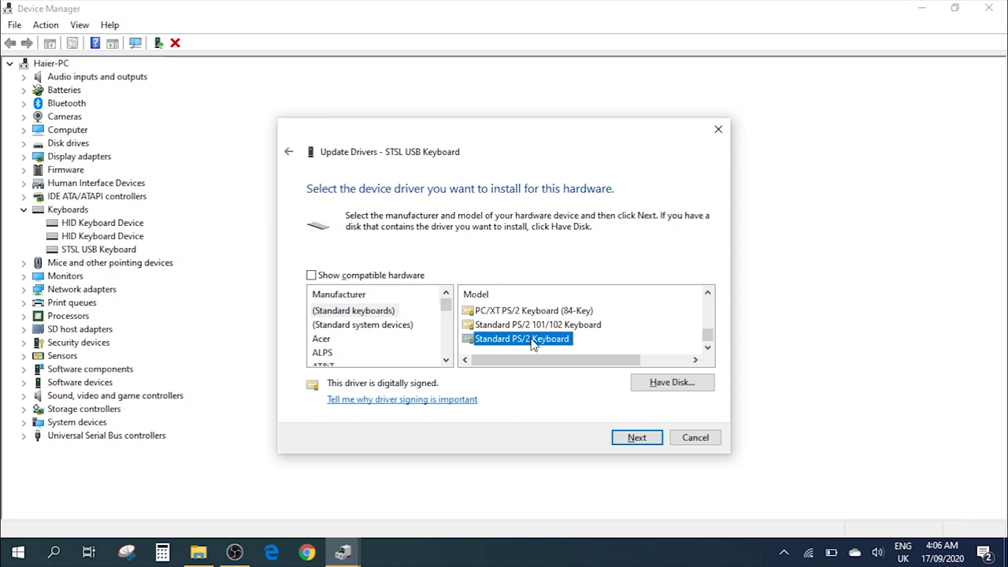
click(636, 438)
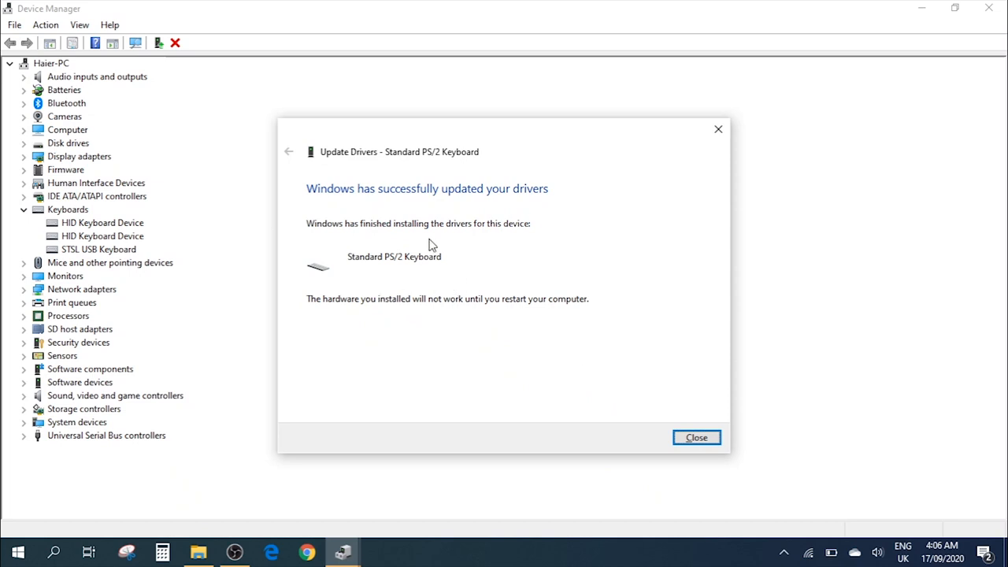
mouse_move(441, 275)
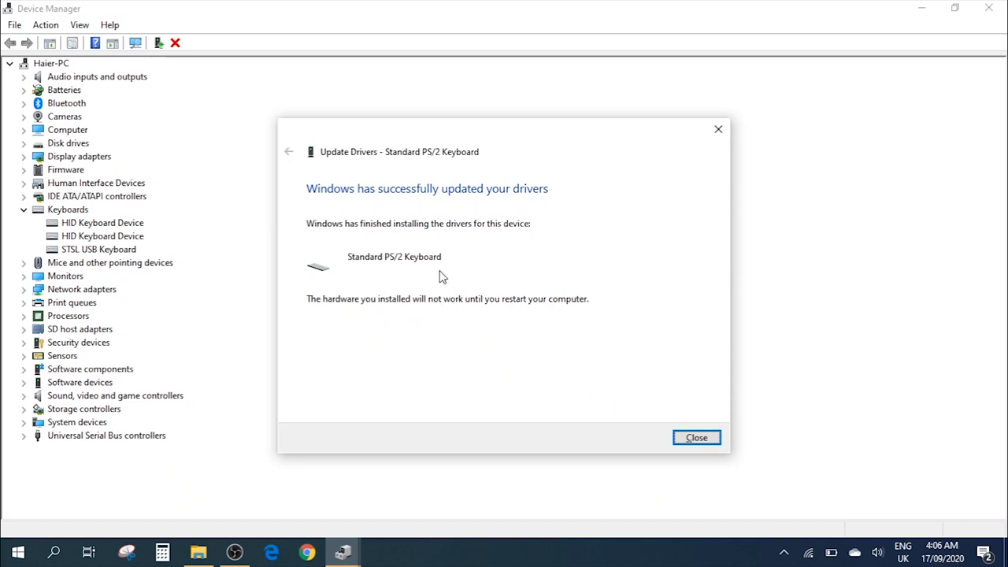
mouse_move(470, 265)
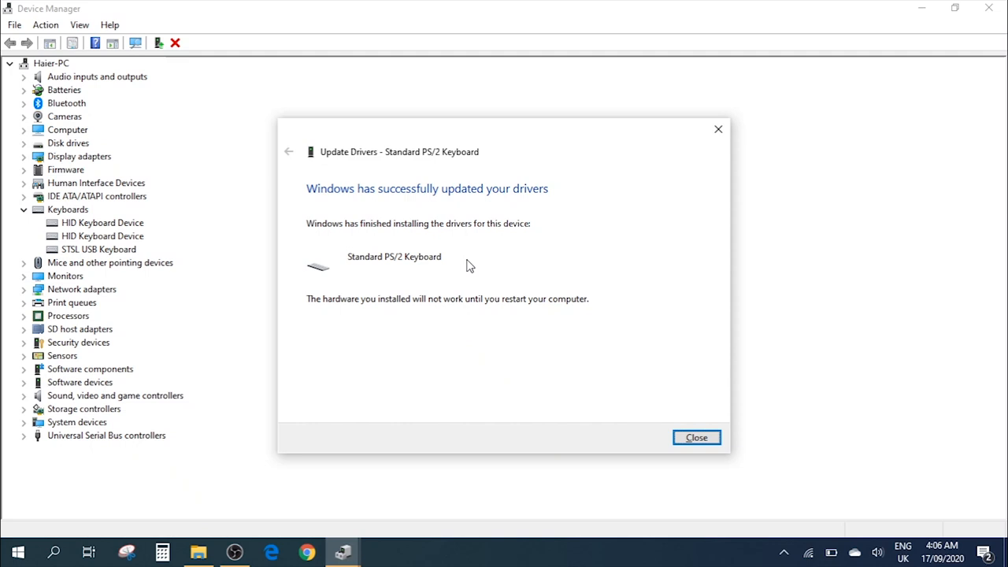
mouse_move(654, 380)
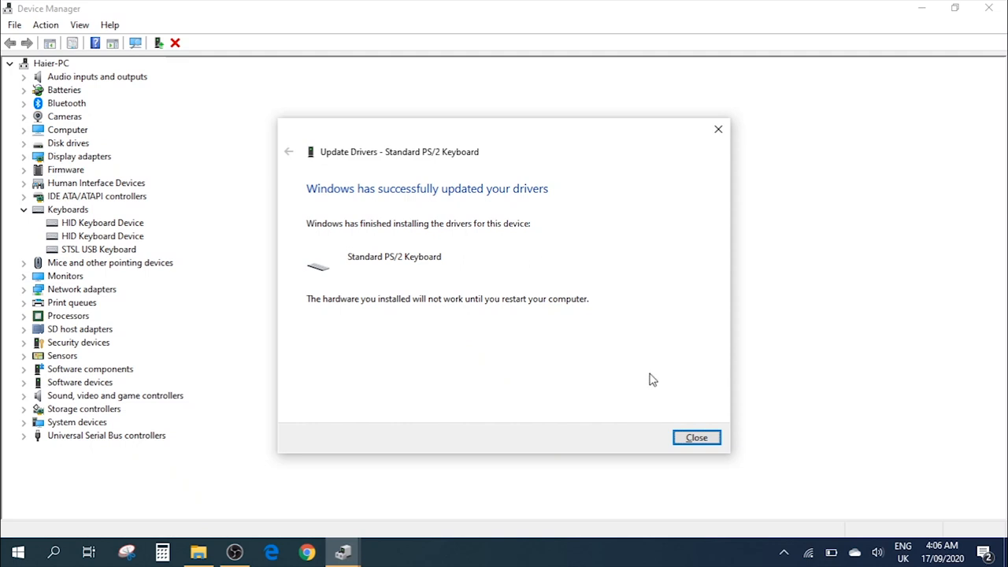
mouse_move(686, 441)
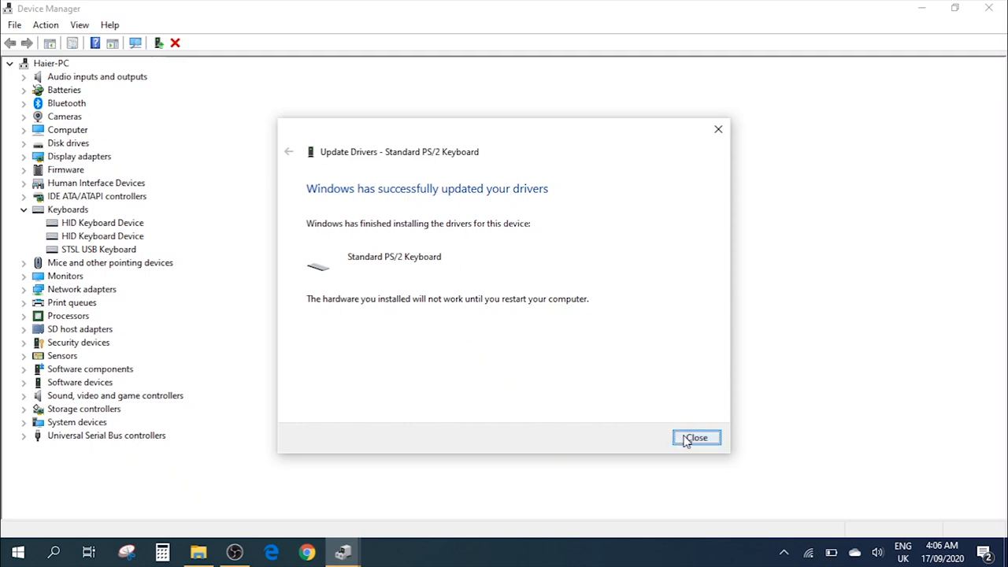
Close the 'Windows has successfully updated your drivers' page.
click(695, 437)
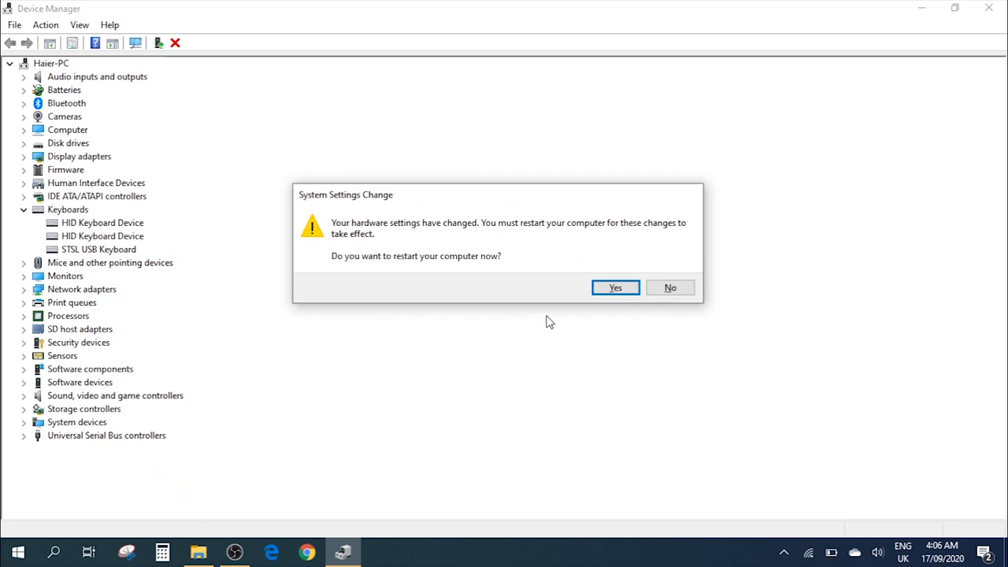
mouse_move(642, 294)
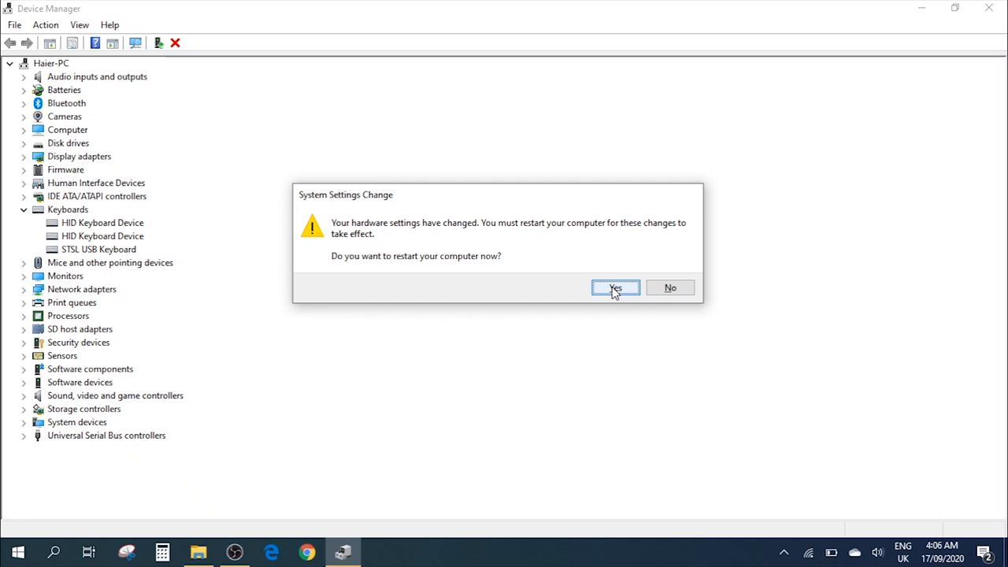
mouse_move(630, 286)
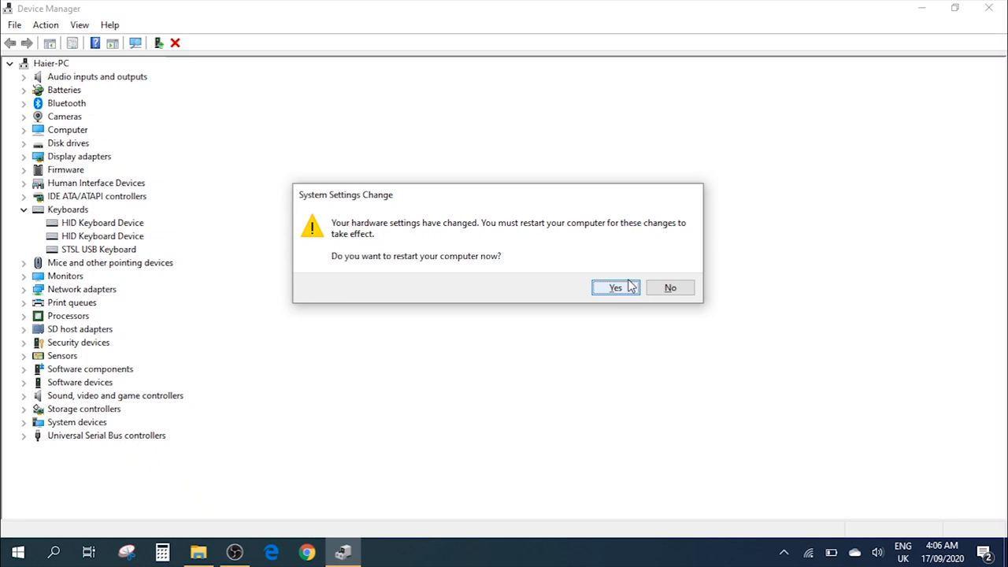
mouse_move(686, 327)
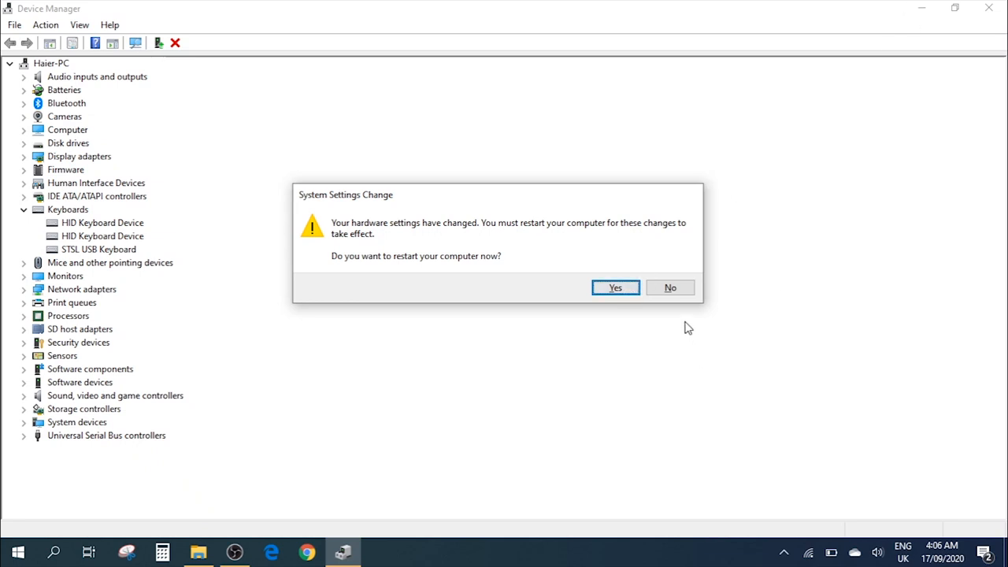
mouse_move(690, 378)
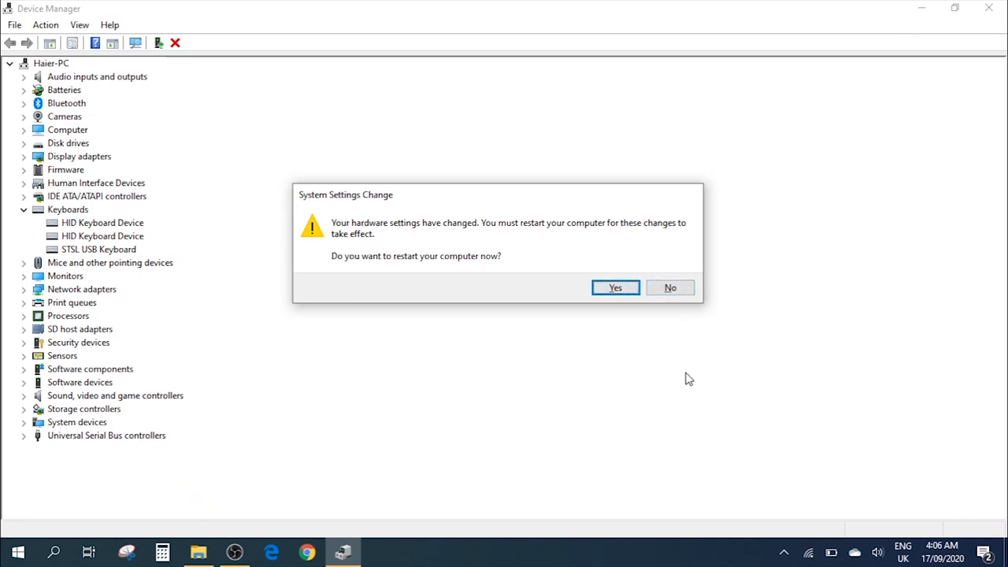
mouse_move(798, 312)
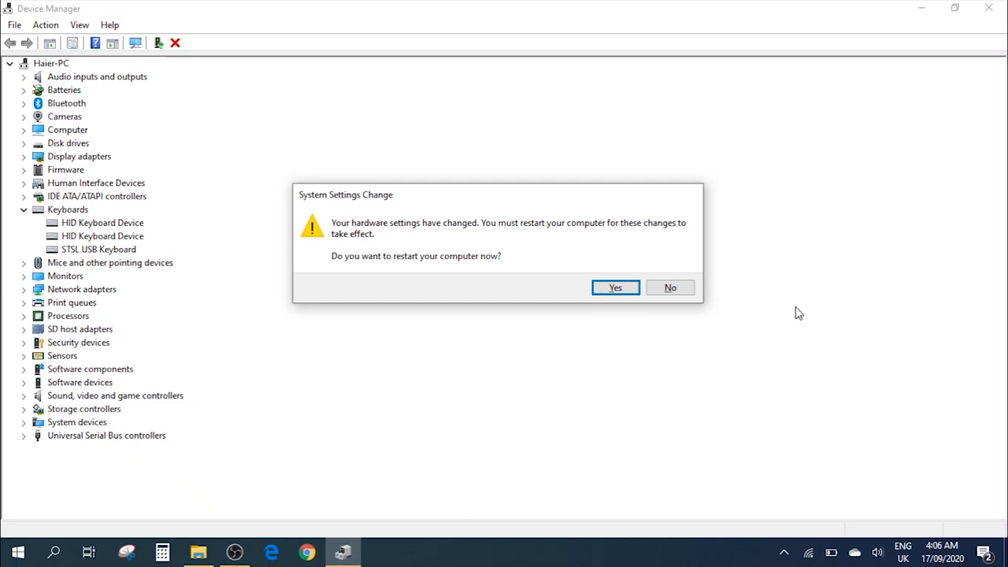
mouse_move(670, 288)
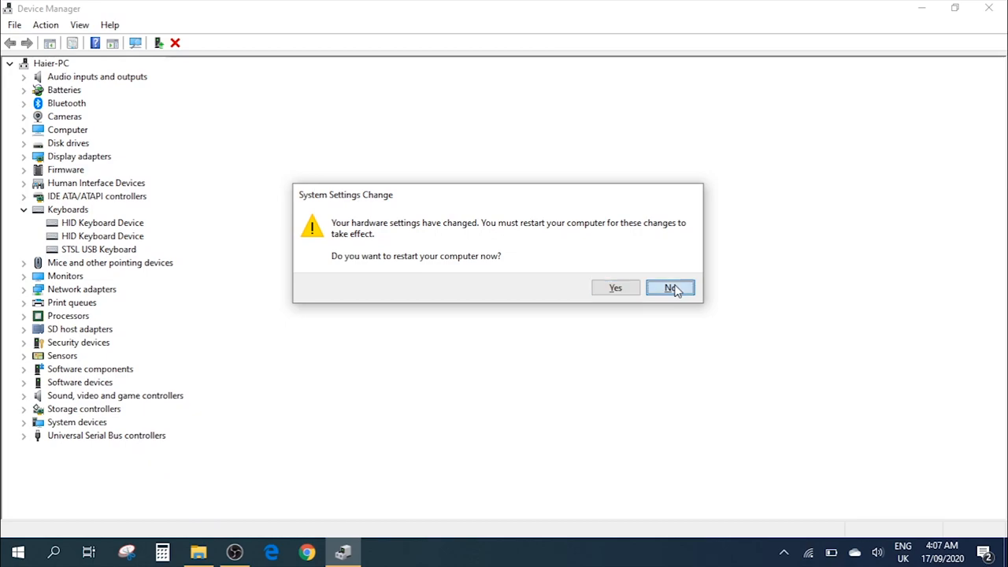
Answer No to the System Settings Change restart prompt.
click(671, 286)
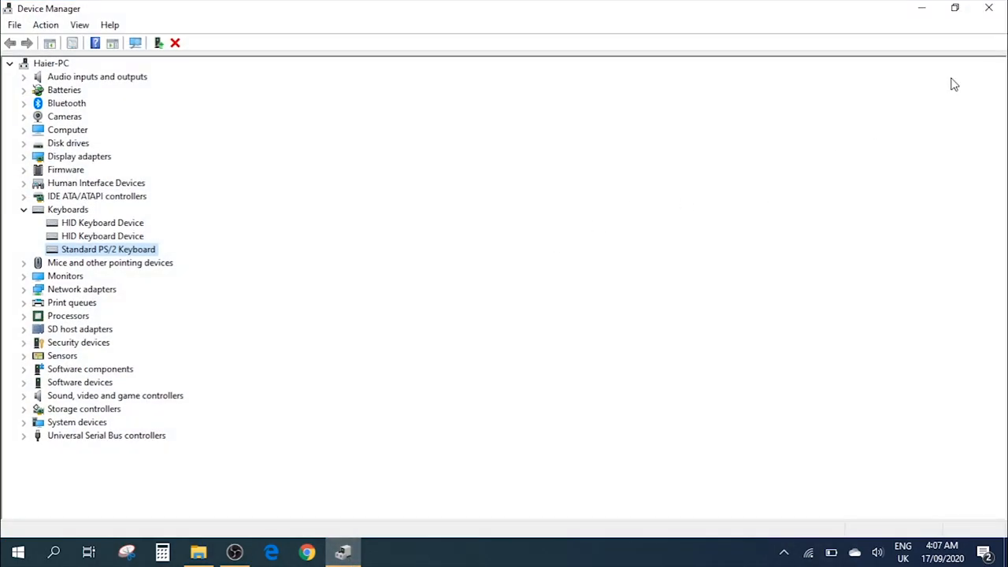
Close Device Manager, returning to the Windows 10 desktop with the PS/2 keyboard driver restored.
click(989, 9)
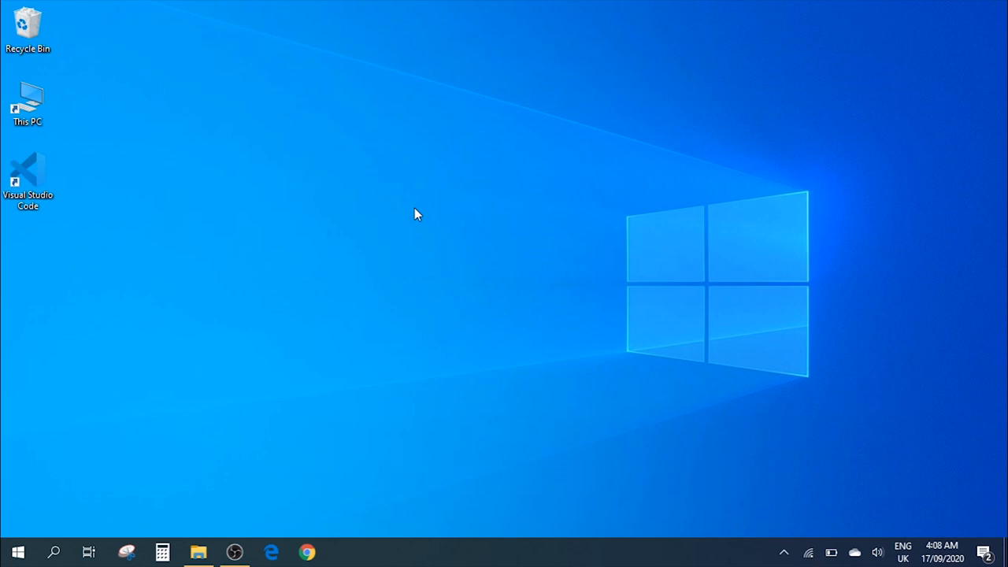
mouse_move(564, 270)
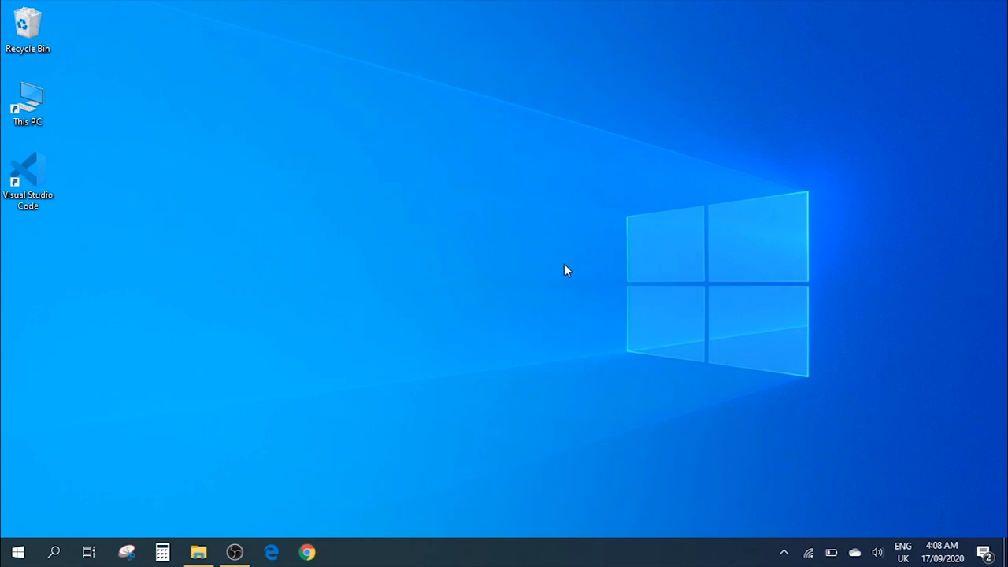